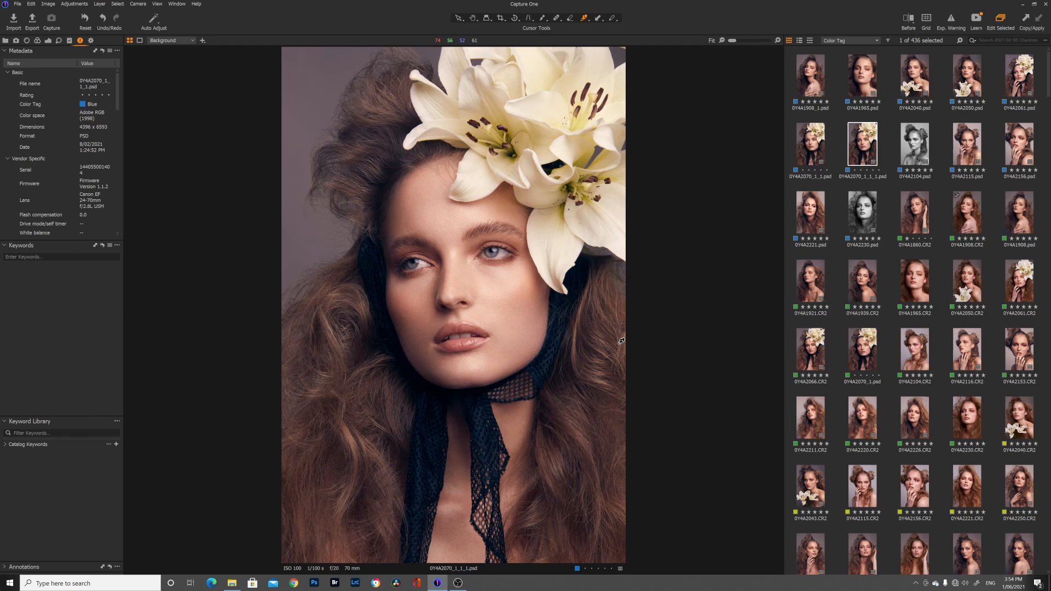
mouse_move(644, 374)
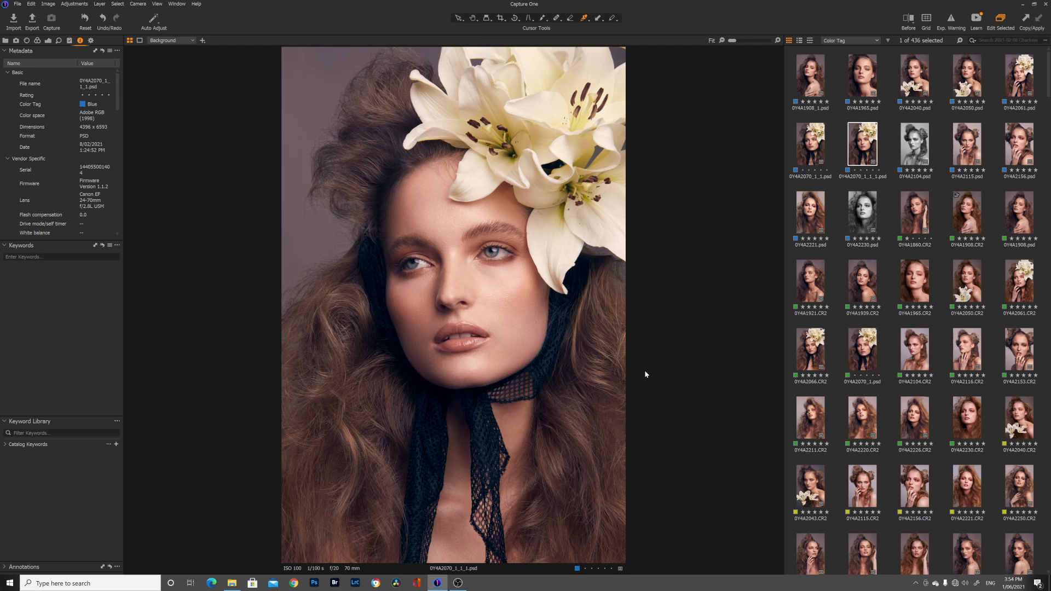
mouse_move(657, 372)
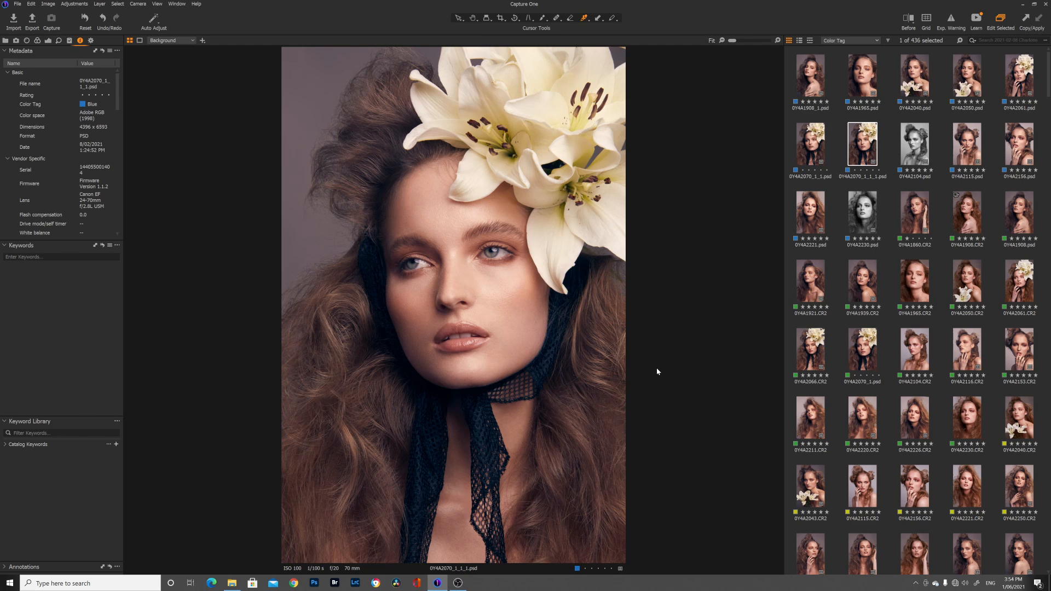
mouse_move(650, 366)
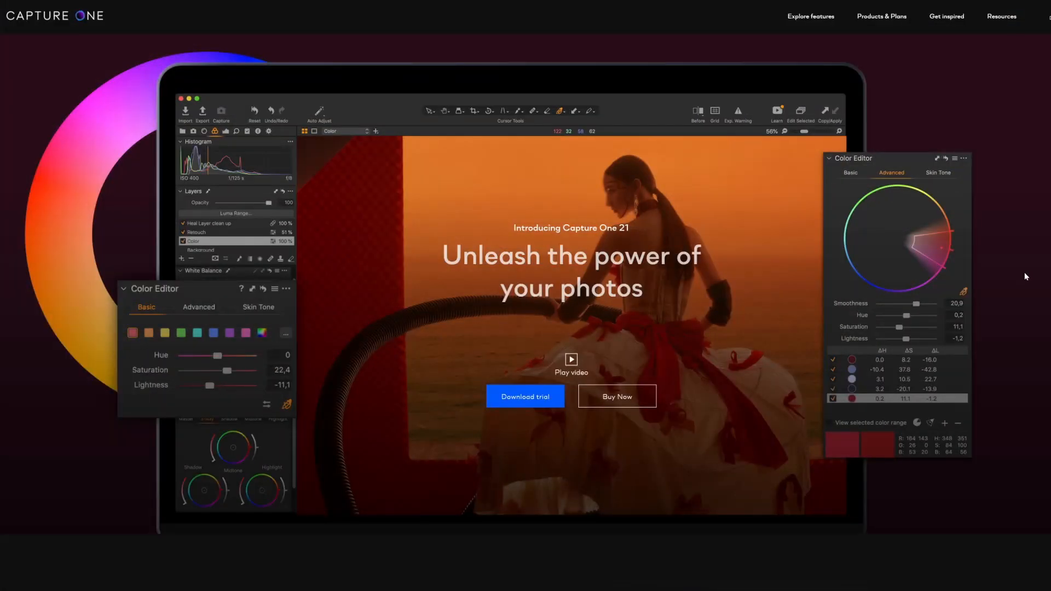
- Review Products & Plans down to the comparison and FAQ, then start the free trial download
click(881, 17)
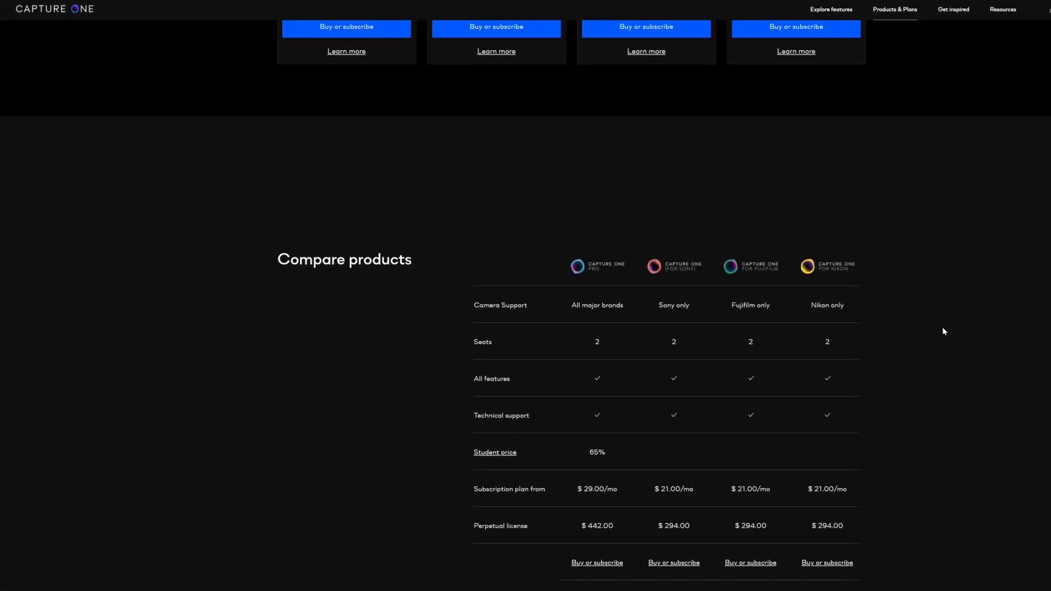
scroll(down, 3)
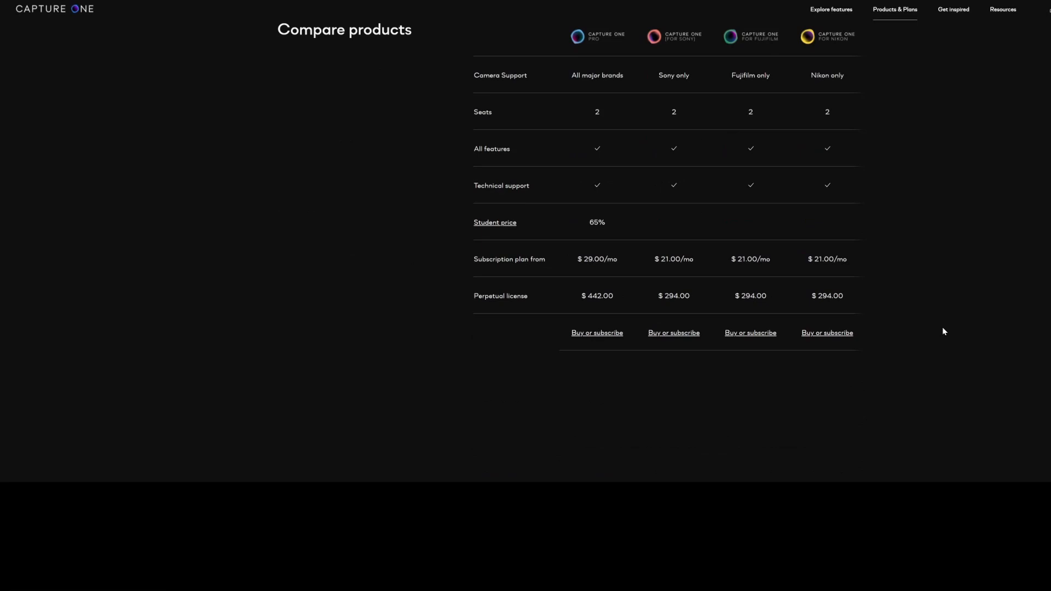
scroll(down, 3)
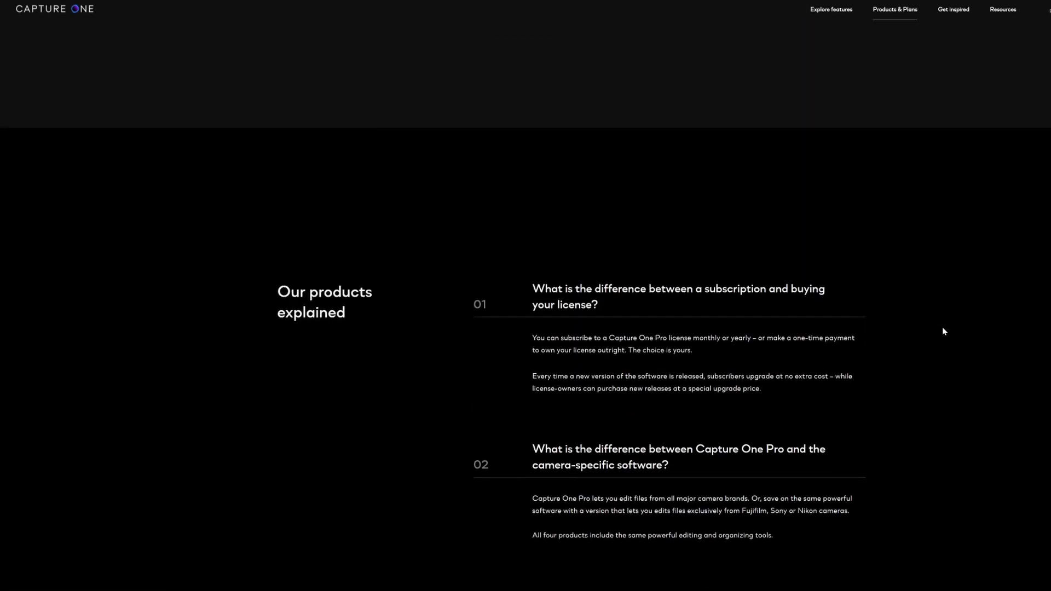
scroll(down, 3)
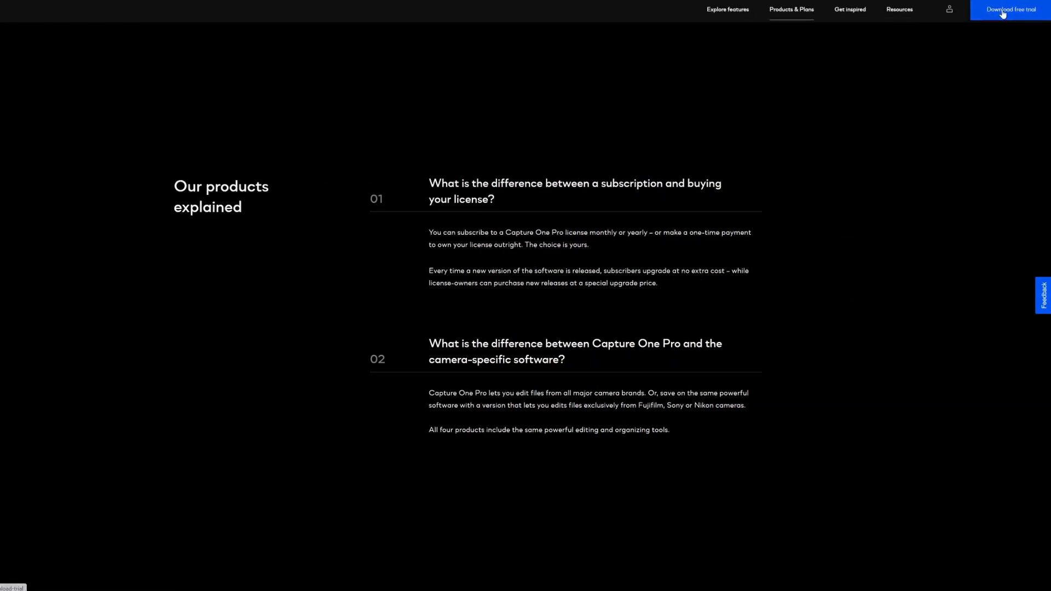
click(1010, 9)
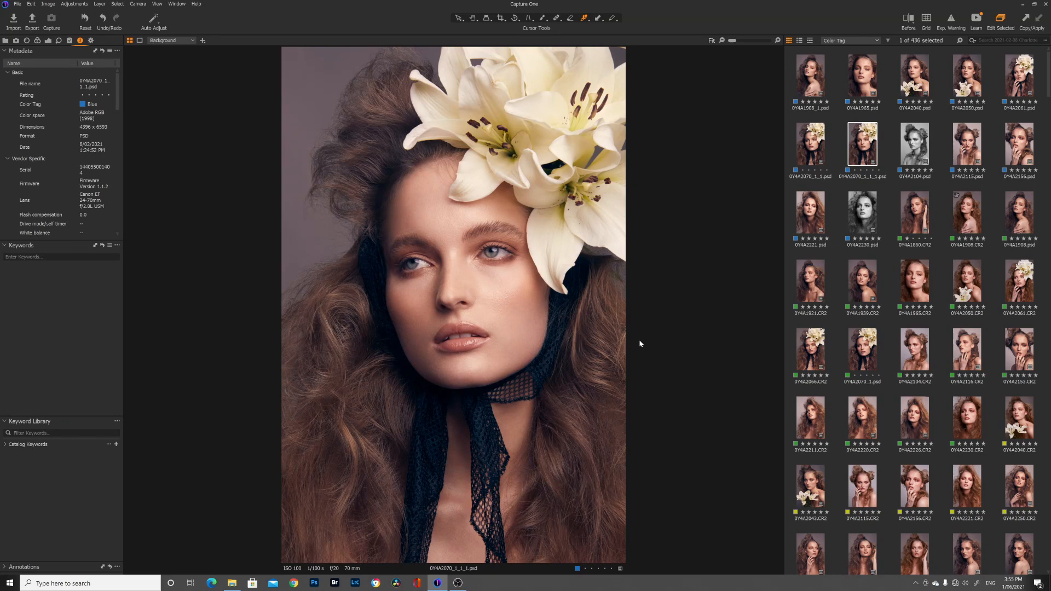
mouse_move(641, 347)
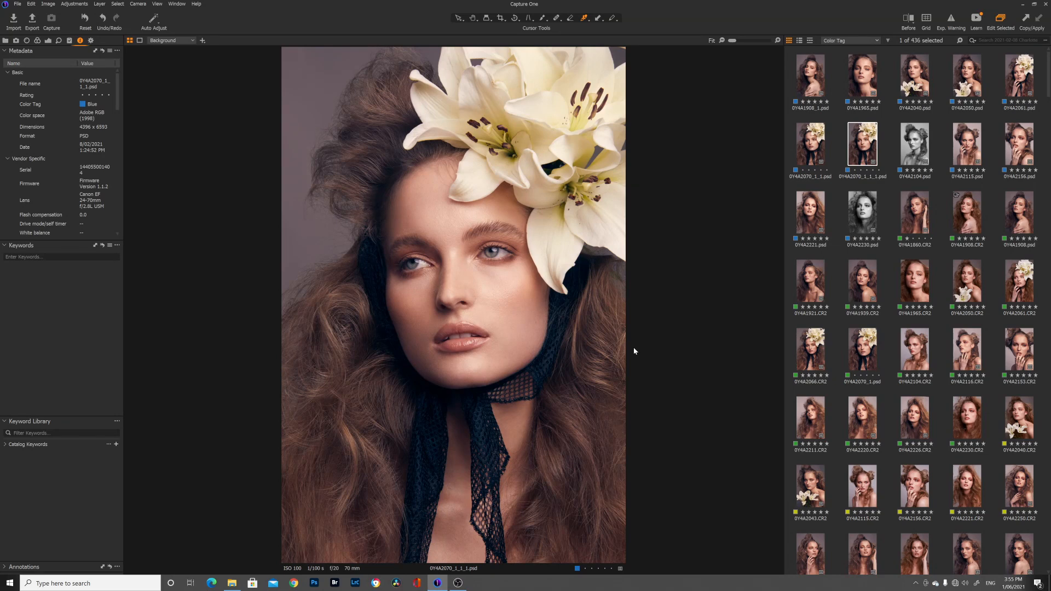
mouse_move(637, 353)
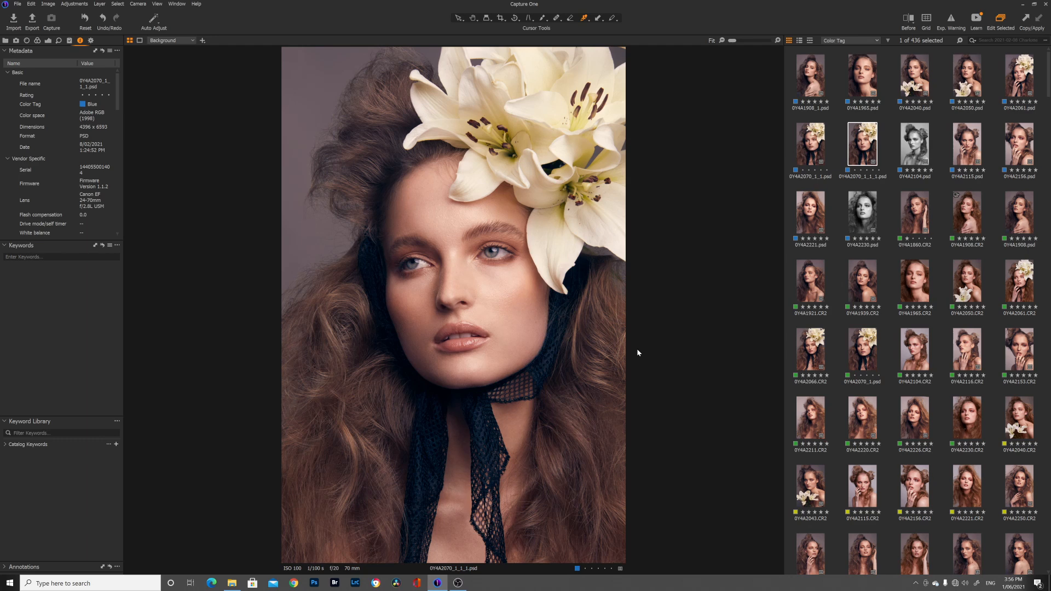
mouse_move(637, 343)
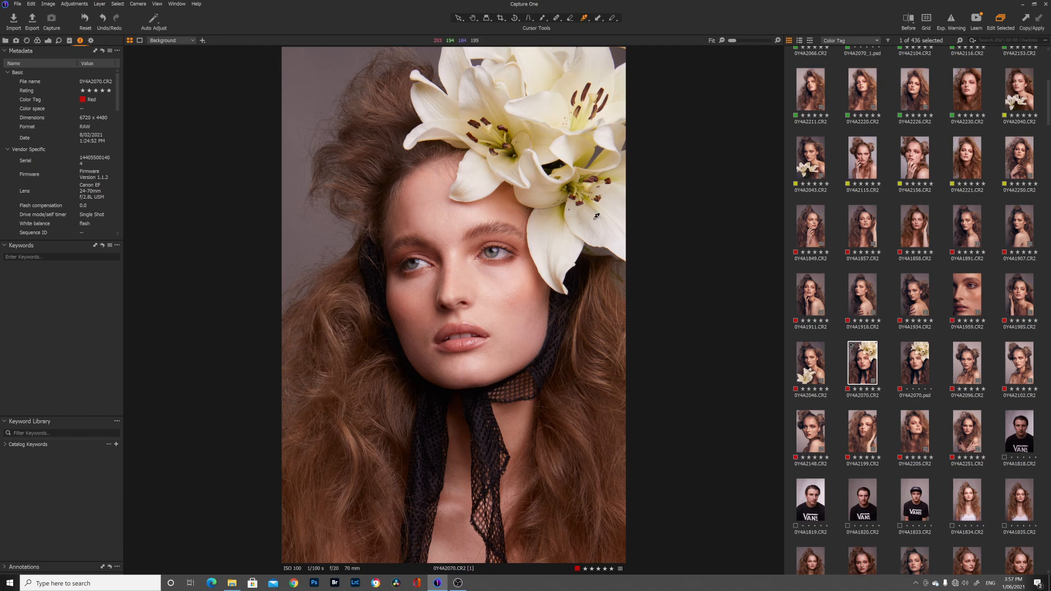
mouse_move(593, 213)
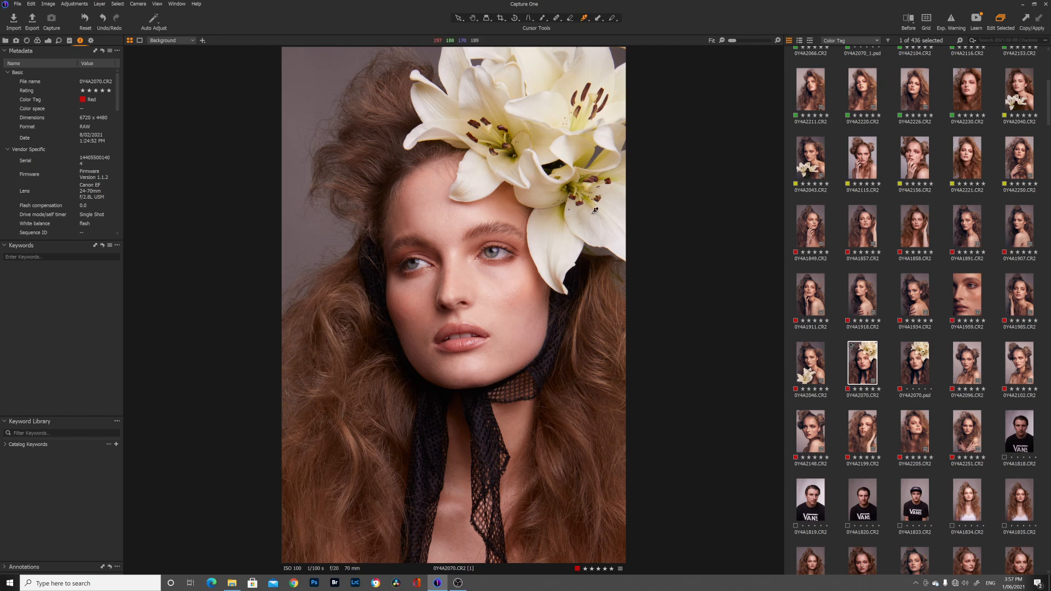
mouse_move(647, 207)
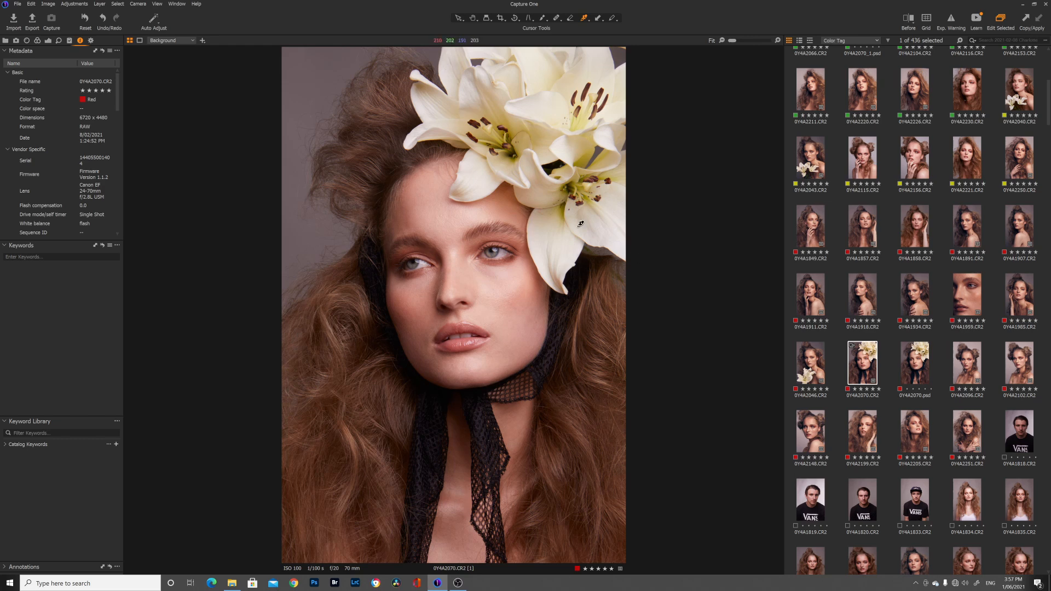
mouse_move(585, 222)
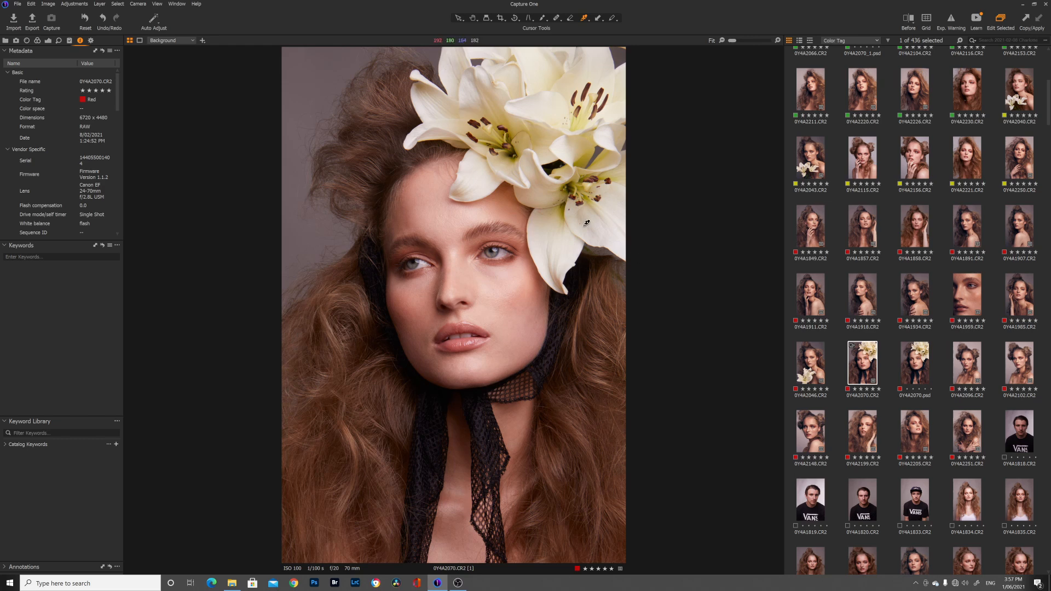
mouse_move(589, 239)
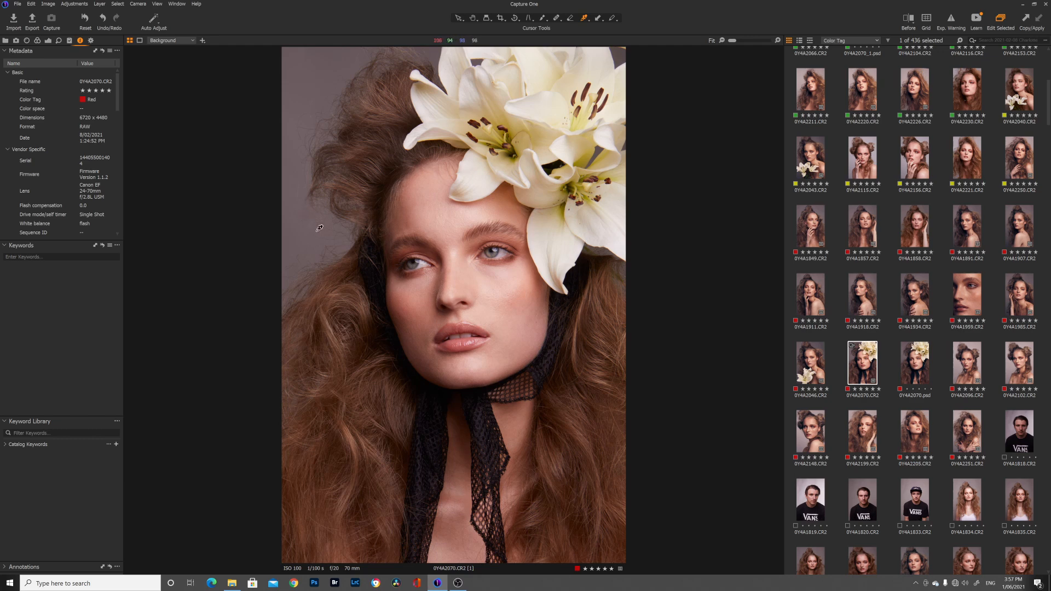
mouse_move(303, 228)
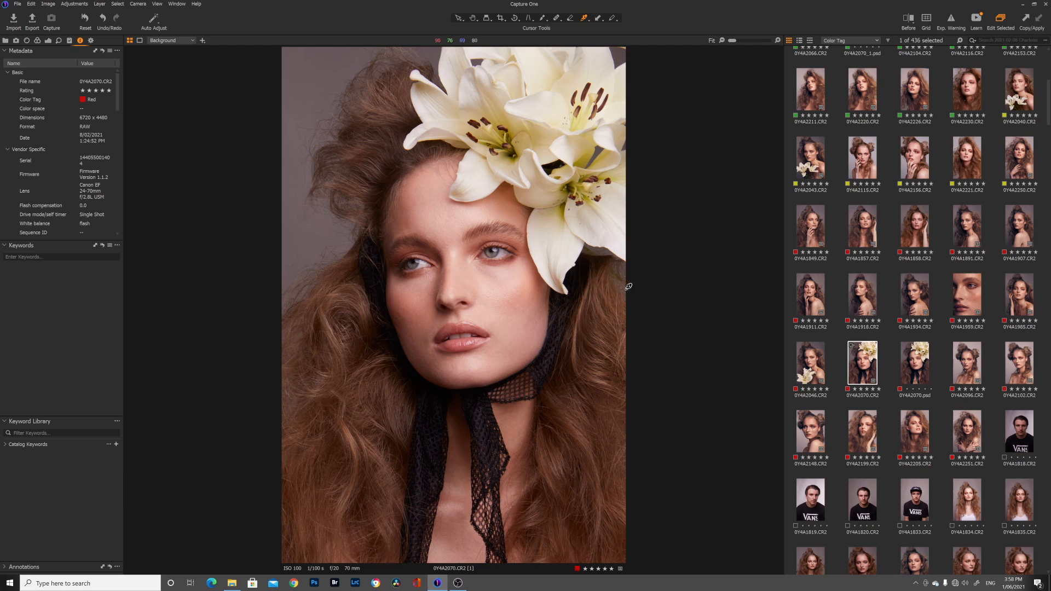
mouse_move(649, 315)
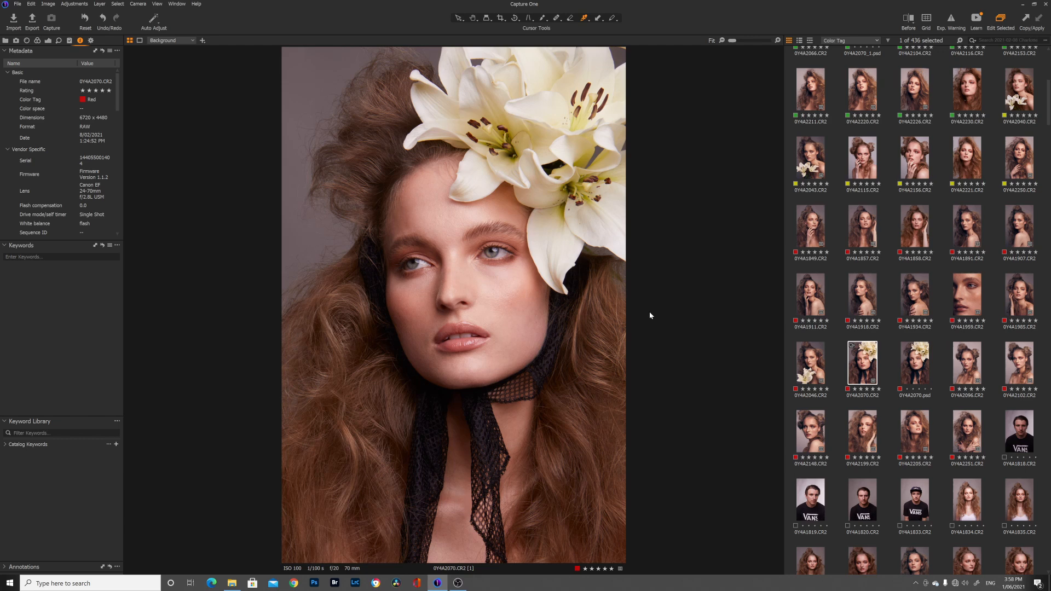
mouse_move(48, 41)
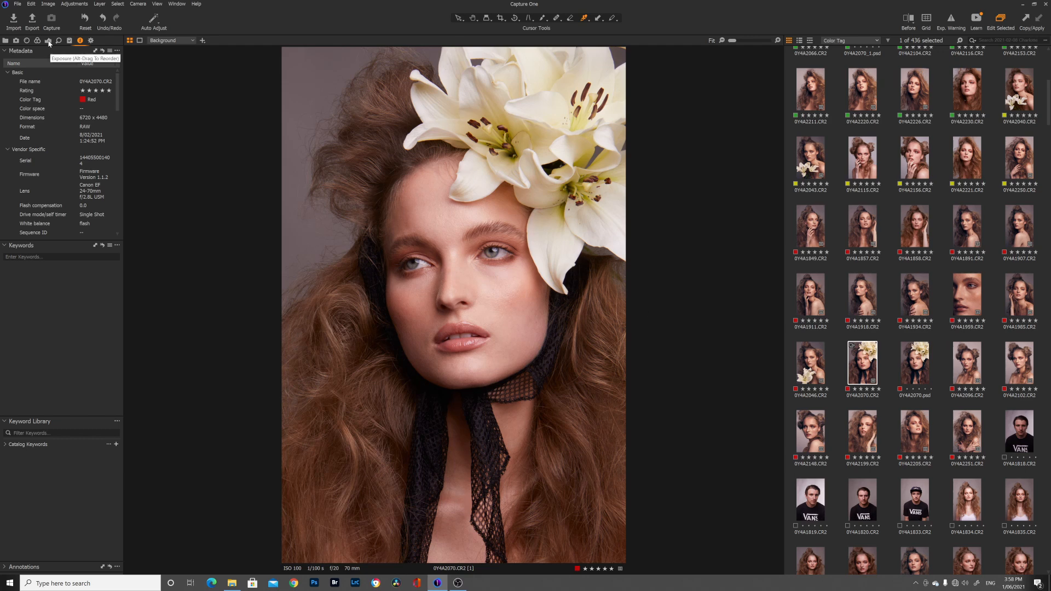
- Lower the White level in Exposure to about -13 to pull the brightest tones down
click(48, 40)
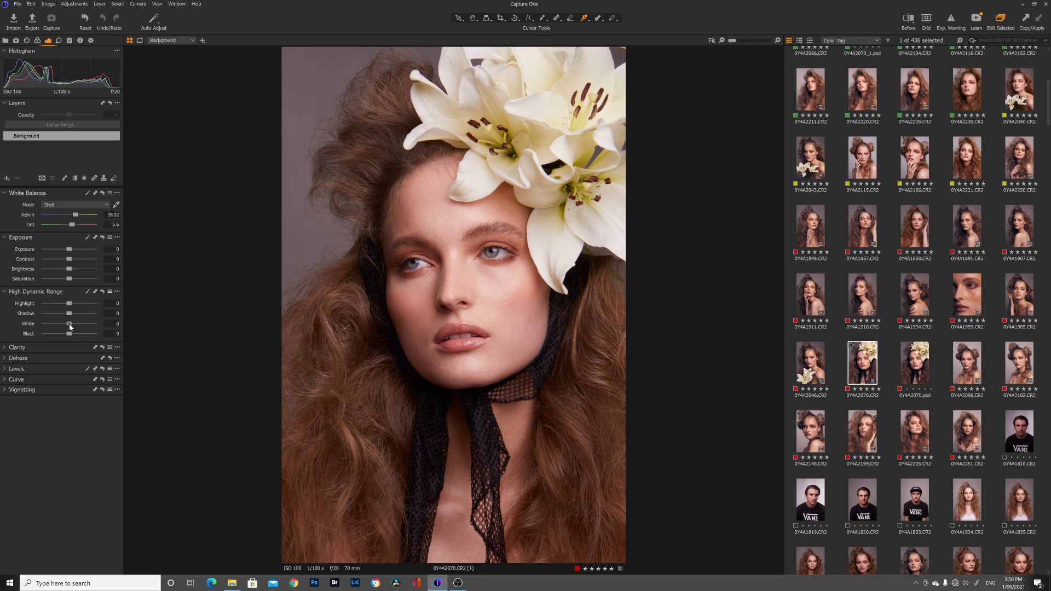
drag(70, 324, 65, 324)
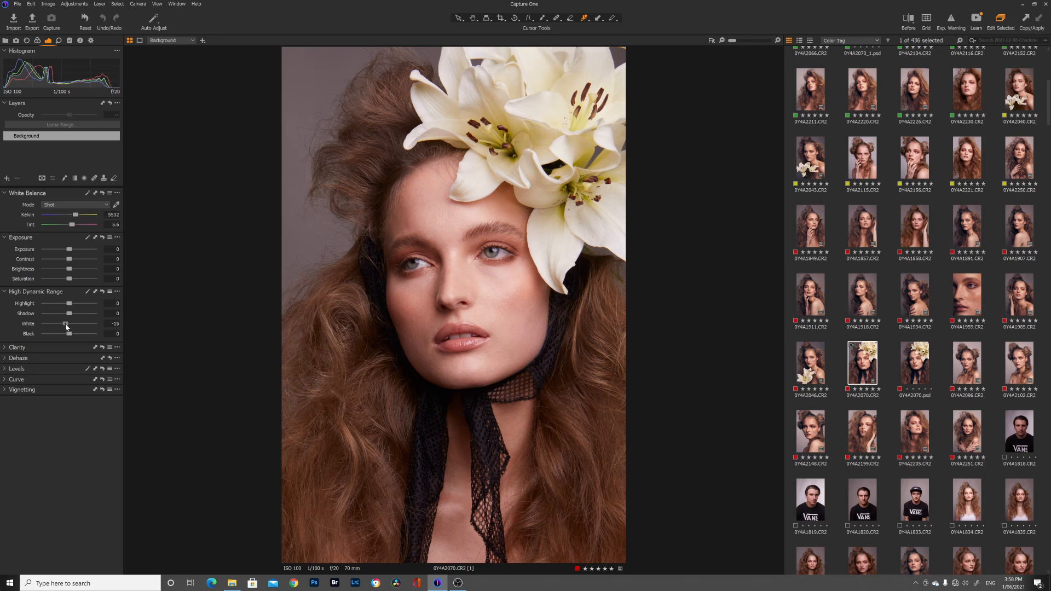
drag(66, 324, 64, 325)
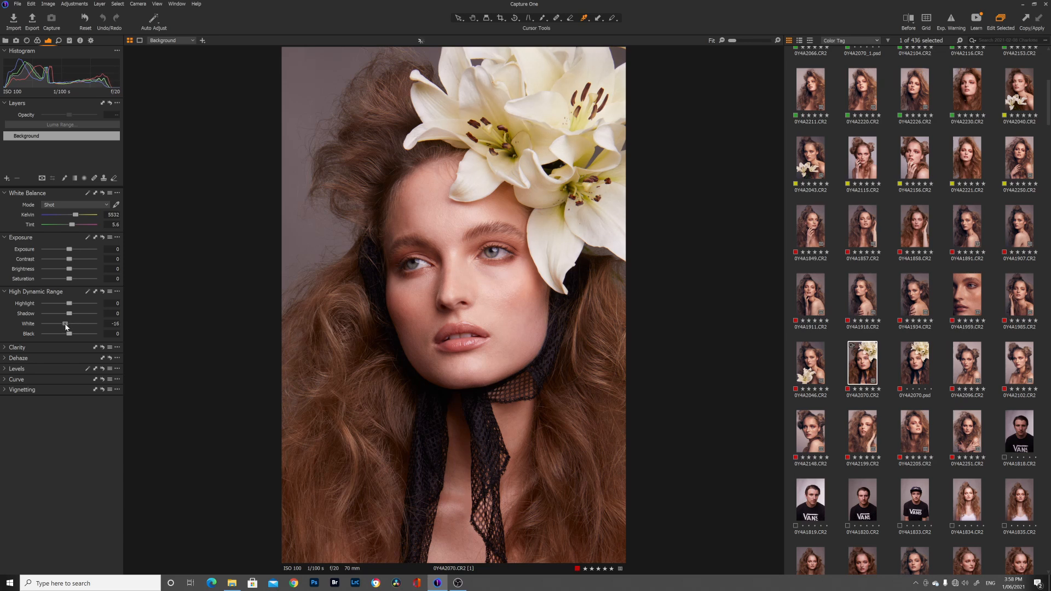
drag(64, 324, 66, 324)
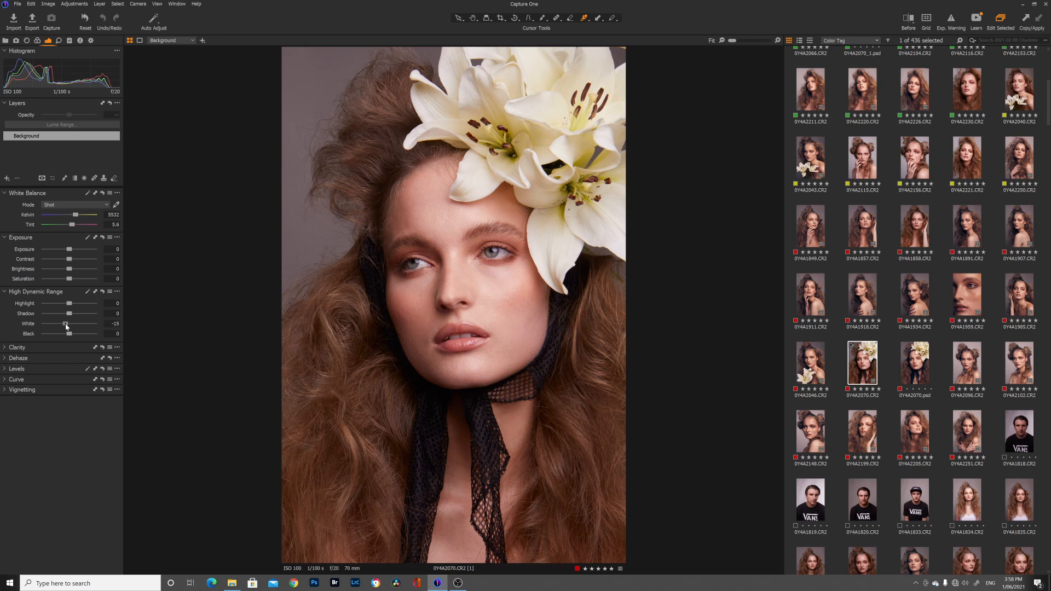
drag(65, 324, 67, 324)
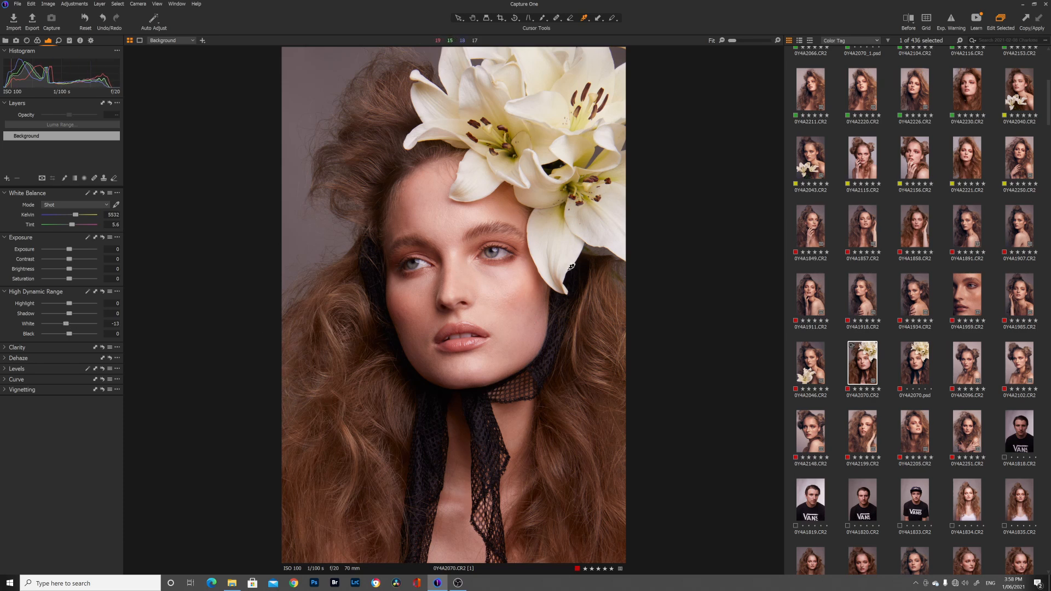
mouse_move(25, 351)
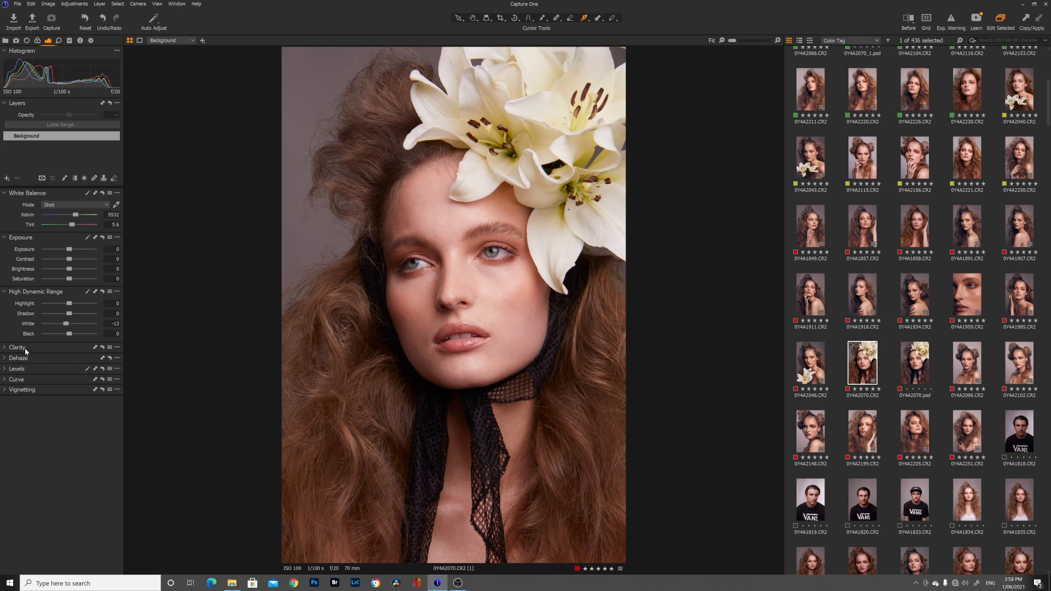
- Set Clarity to a subtle 7 with the Natural method
click(17, 347)
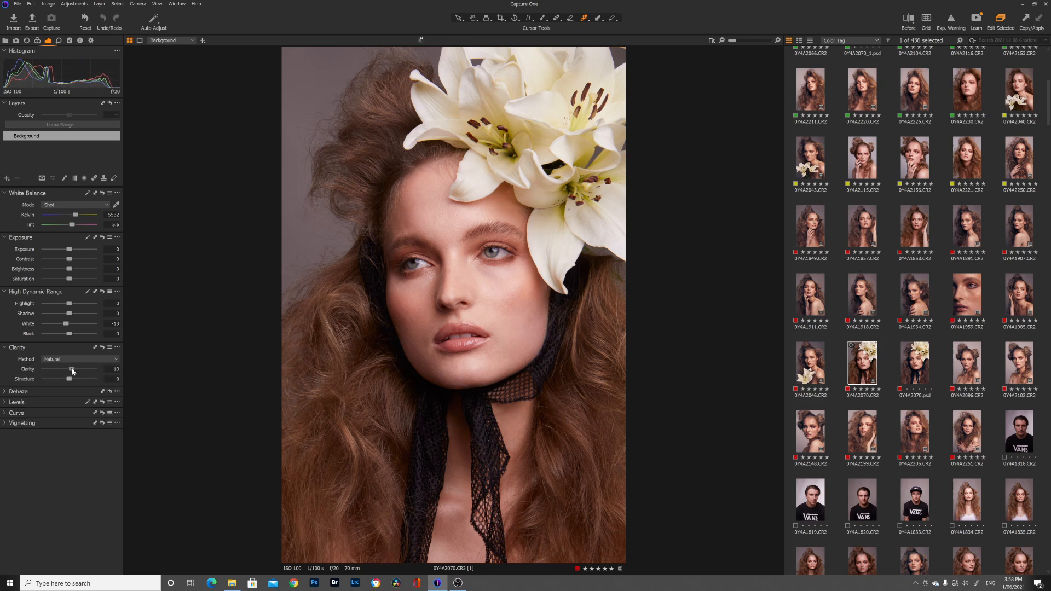
drag(73, 369, 69, 369)
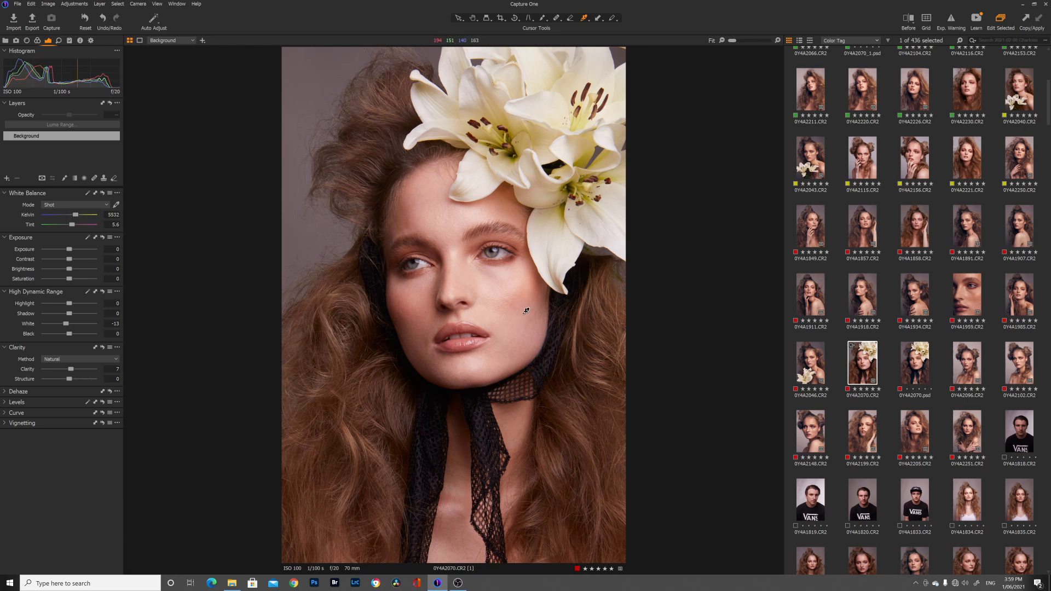
mouse_move(70, 375)
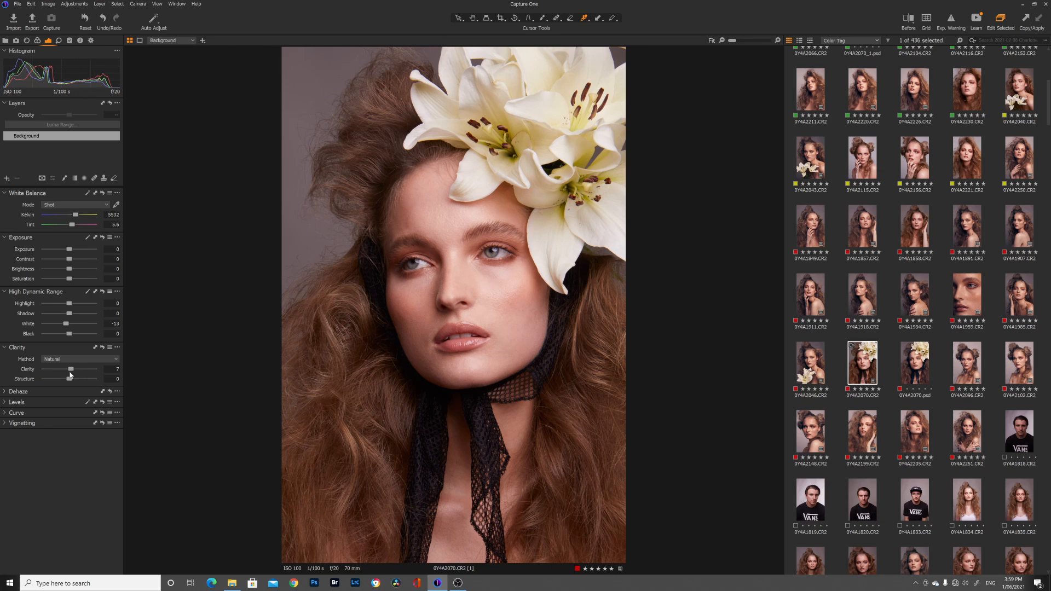
mouse_move(106, 240)
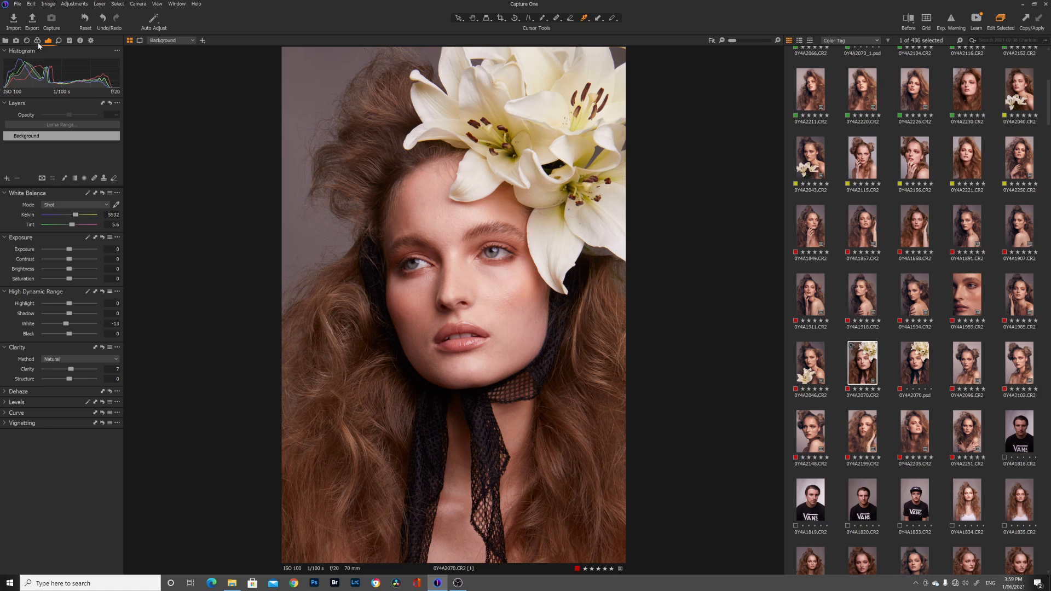
mouse_move(37, 41)
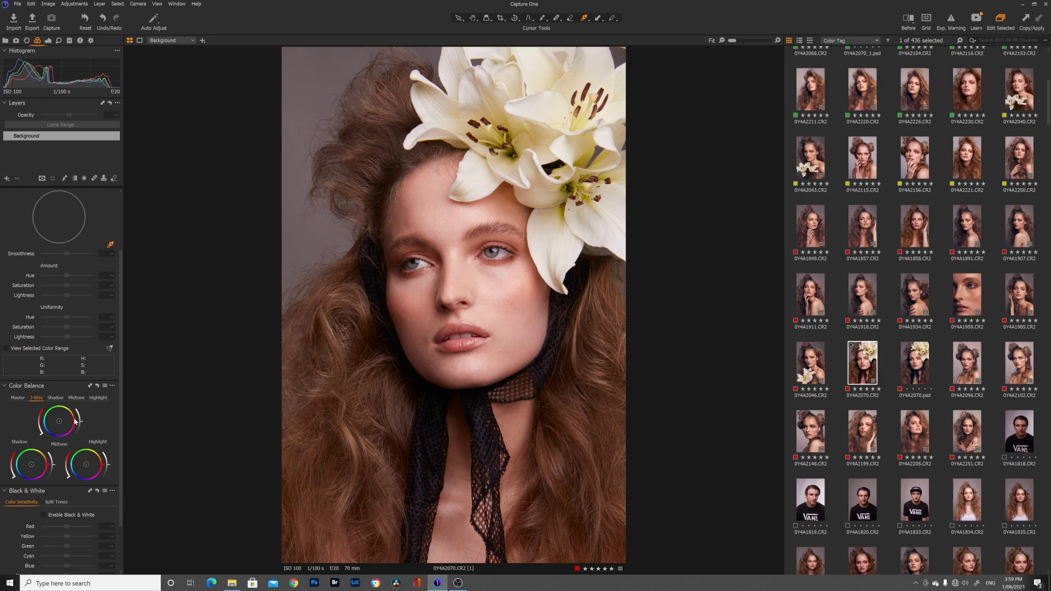
mouse_move(22, 466)
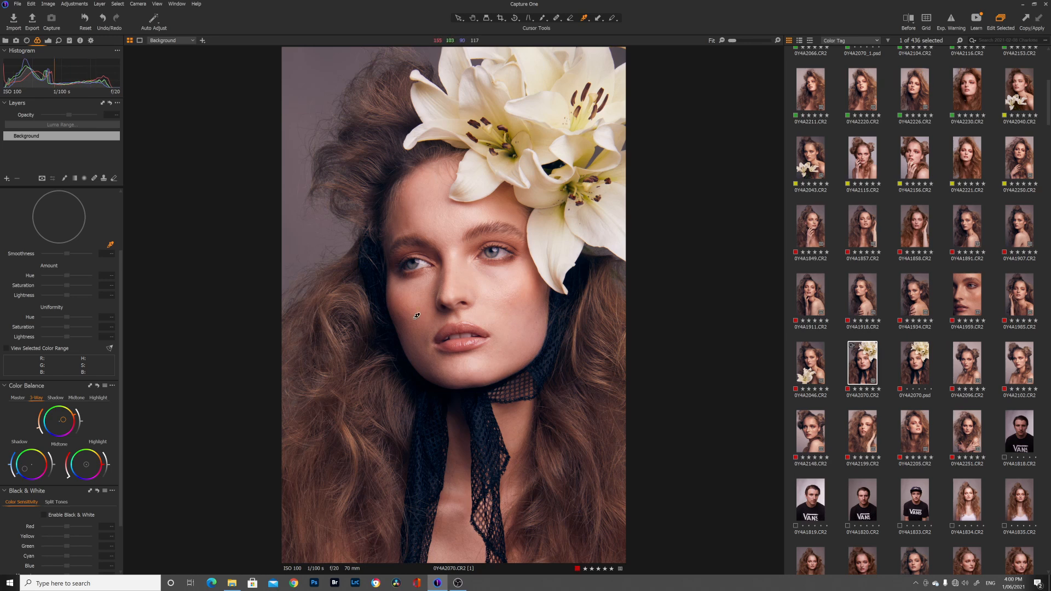
mouse_move(557, 319)
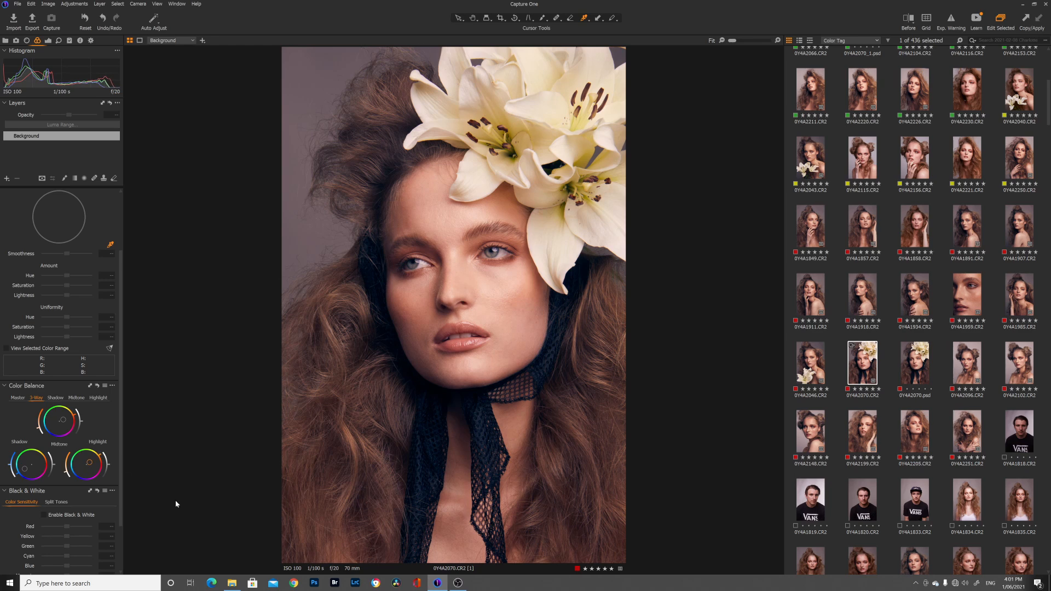
mouse_move(320, 384)
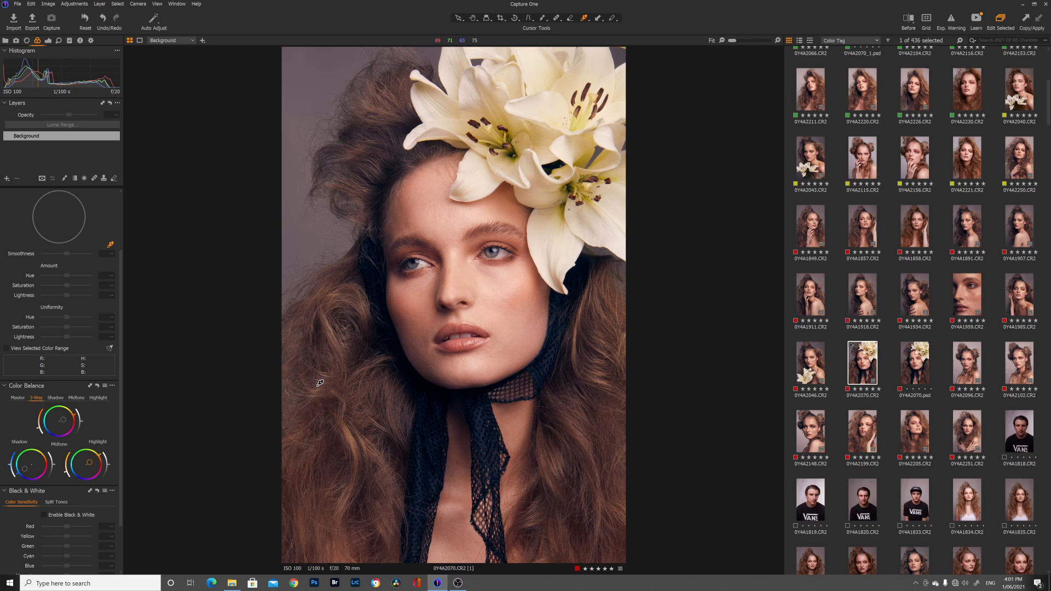
mouse_move(814, 160)
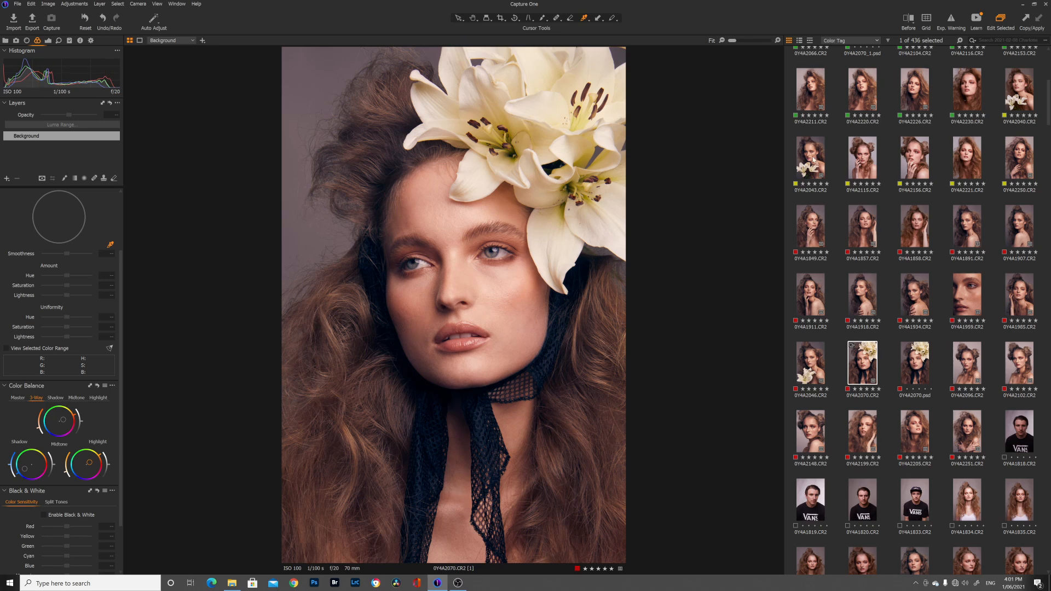
- Enable Before/After and sweep the split divider across the hair and face to compare grades
click(909, 19)
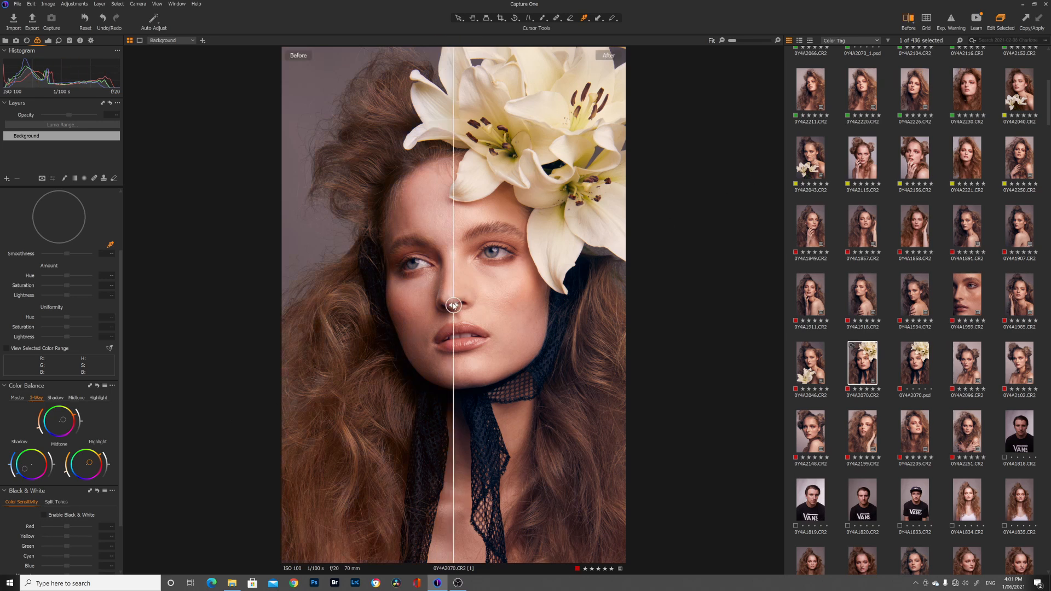
drag(454, 306, 334, 305)
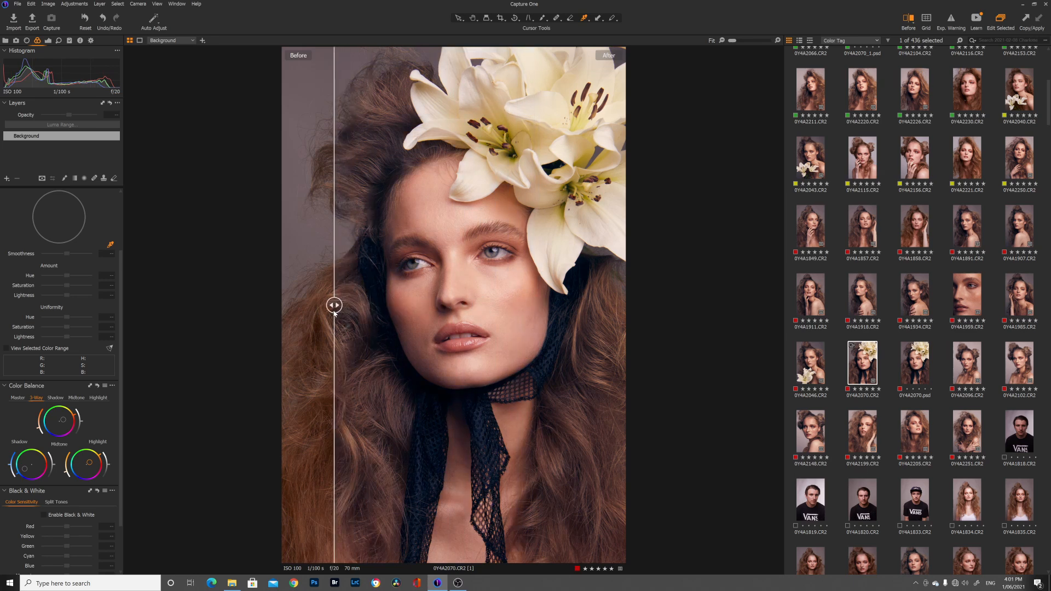
drag(333, 305, 338, 305)
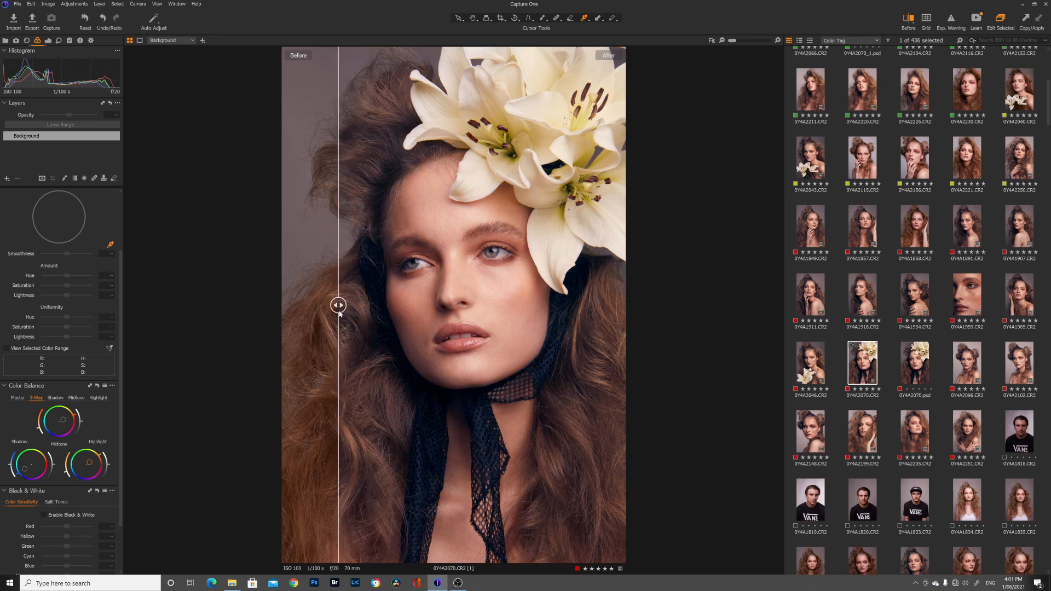
drag(339, 305, 385, 306)
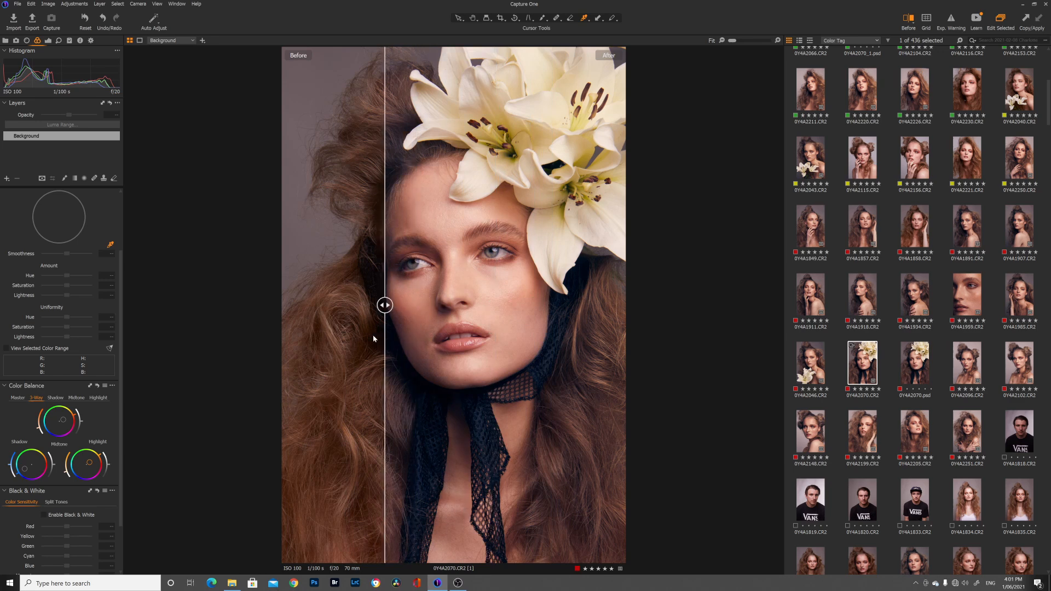
drag(384, 306, 378, 306)
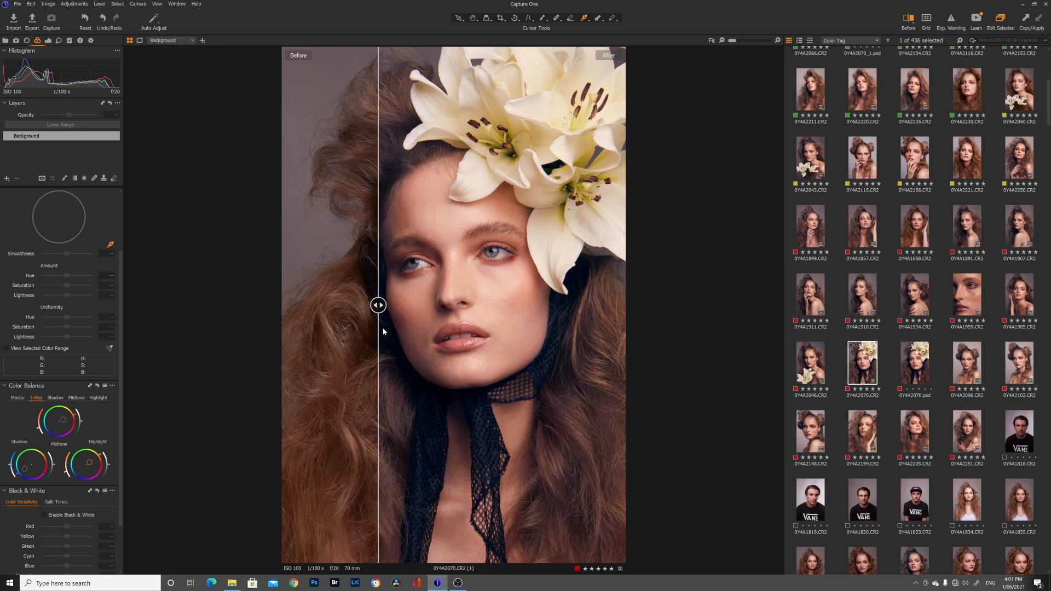
drag(378, 305, 454, 306)
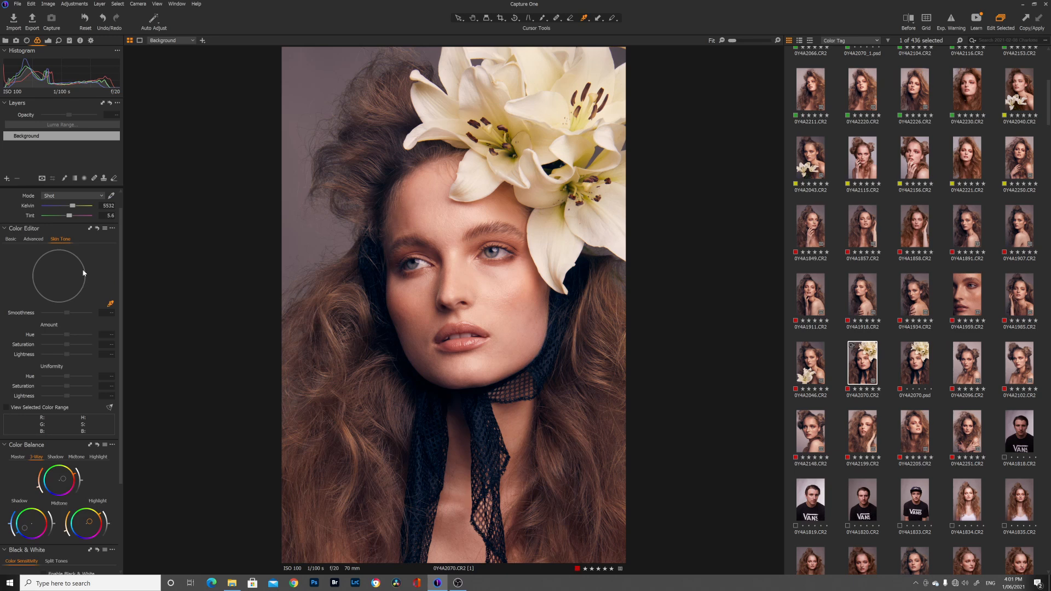
mouse_move(118, 314)
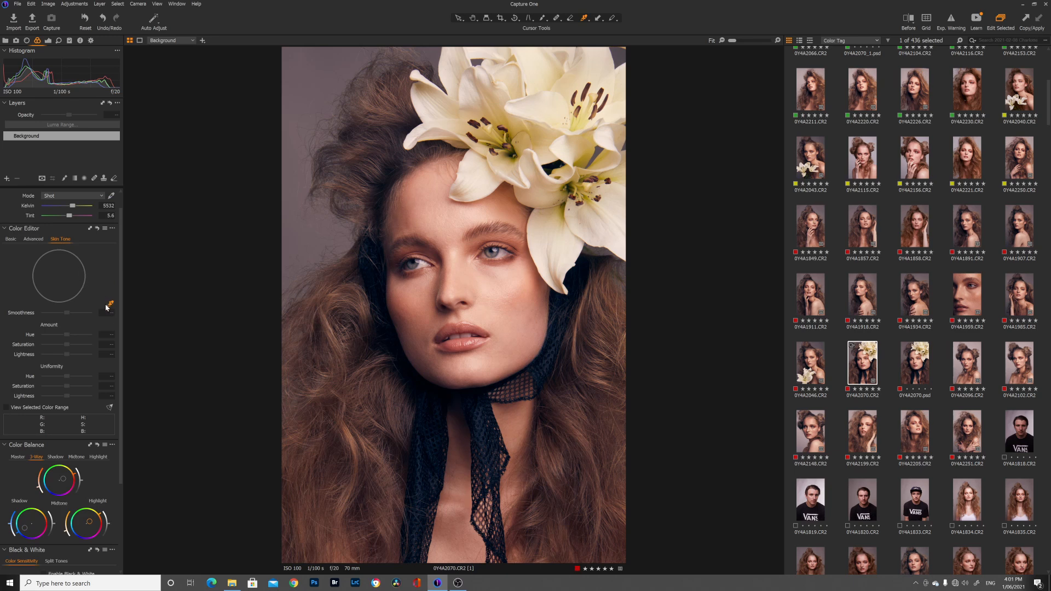
mouse_move(98, 320)
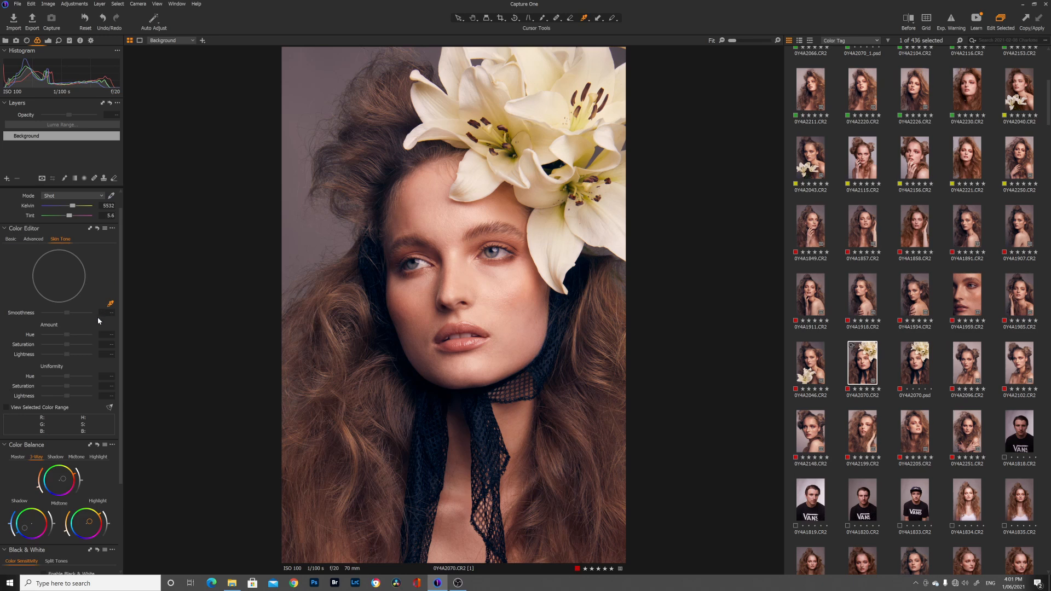
mouse_move(109, 309)
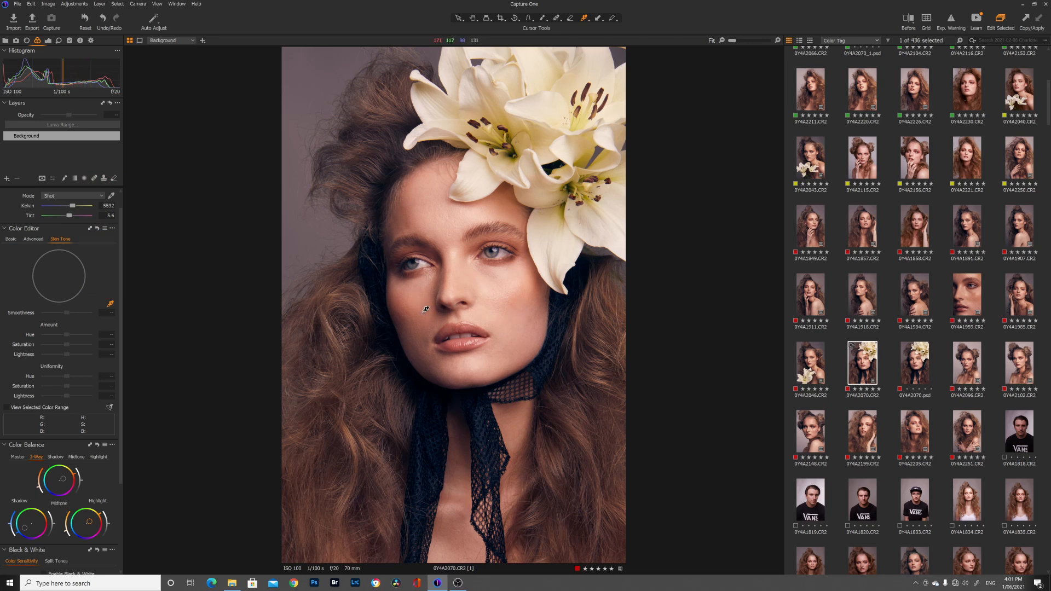
- Sample the skin colour on the model's cheek with the Skin Tone picker
click(426, 309)
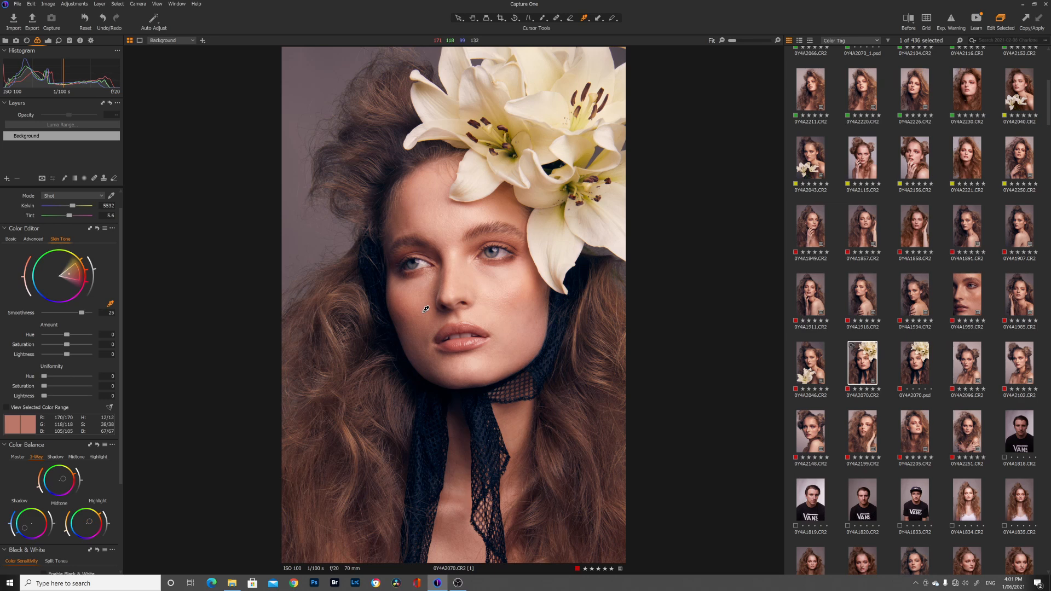
mouse_move(416, 313)
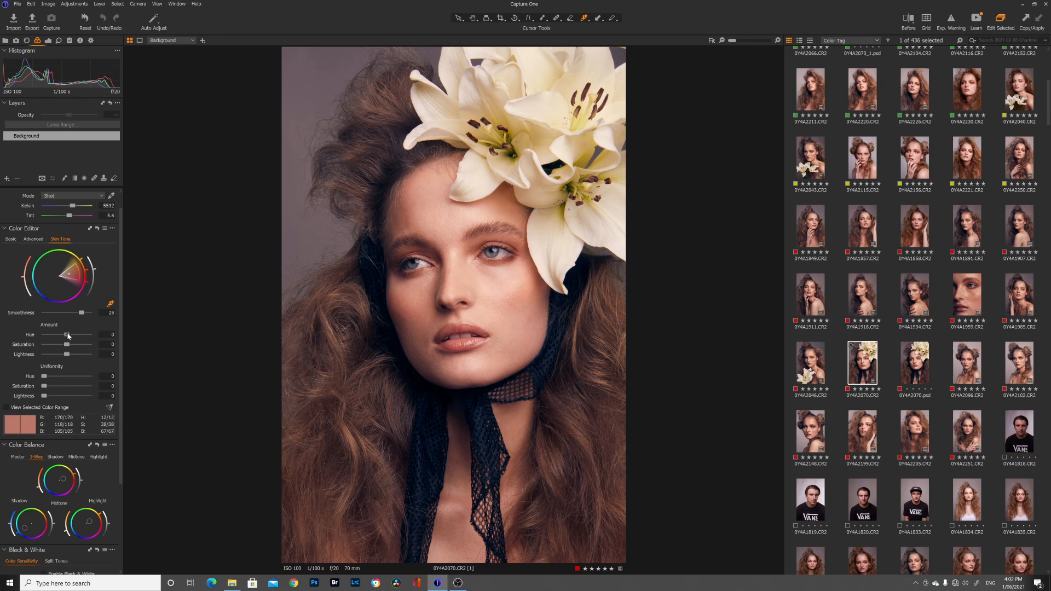
- Shift the skin tone Amount Hue slightly to 0.4
drag(67, 335, 71, 335)
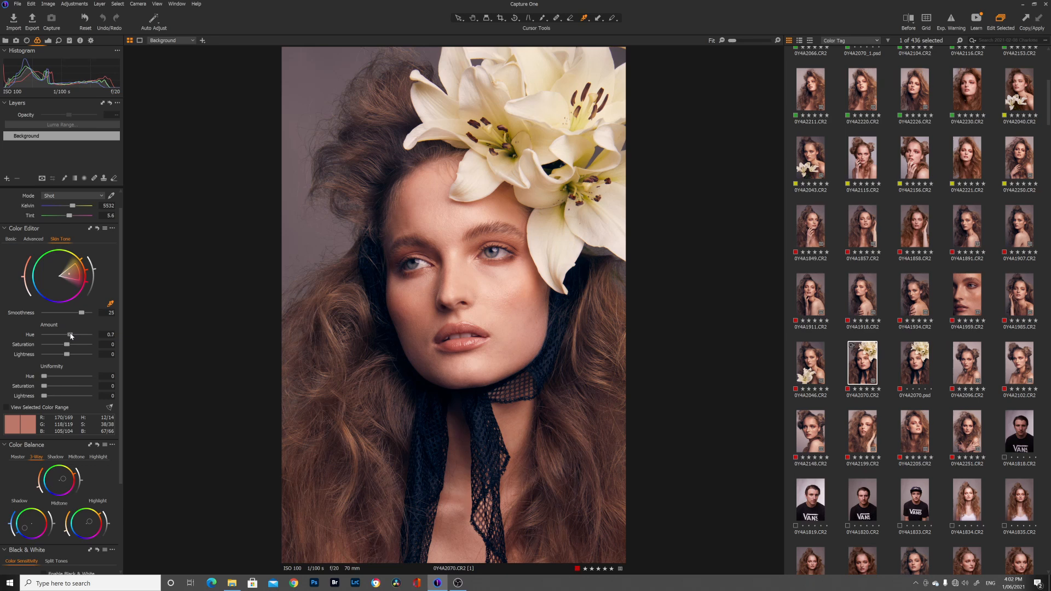
drag(70, 335, 72, 336)
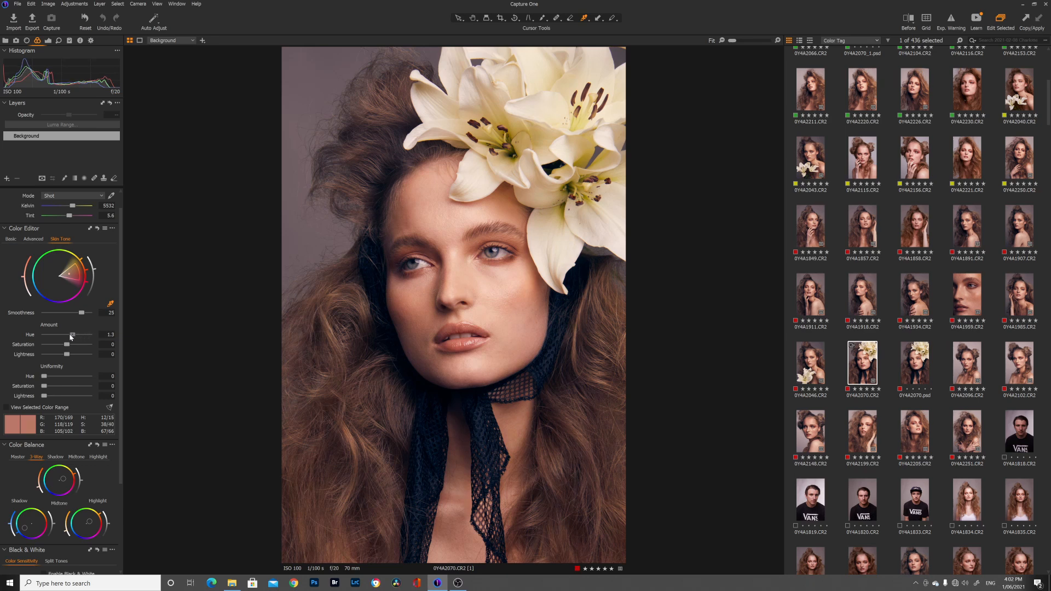
drag(72, 335, 46, 336)
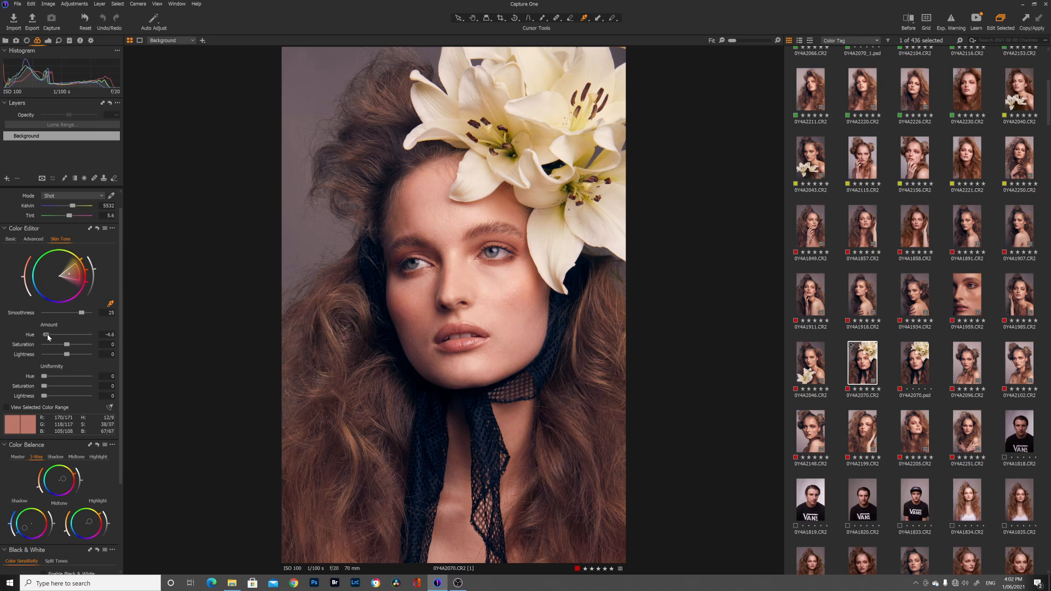
drag(46, 335, 67, 335)
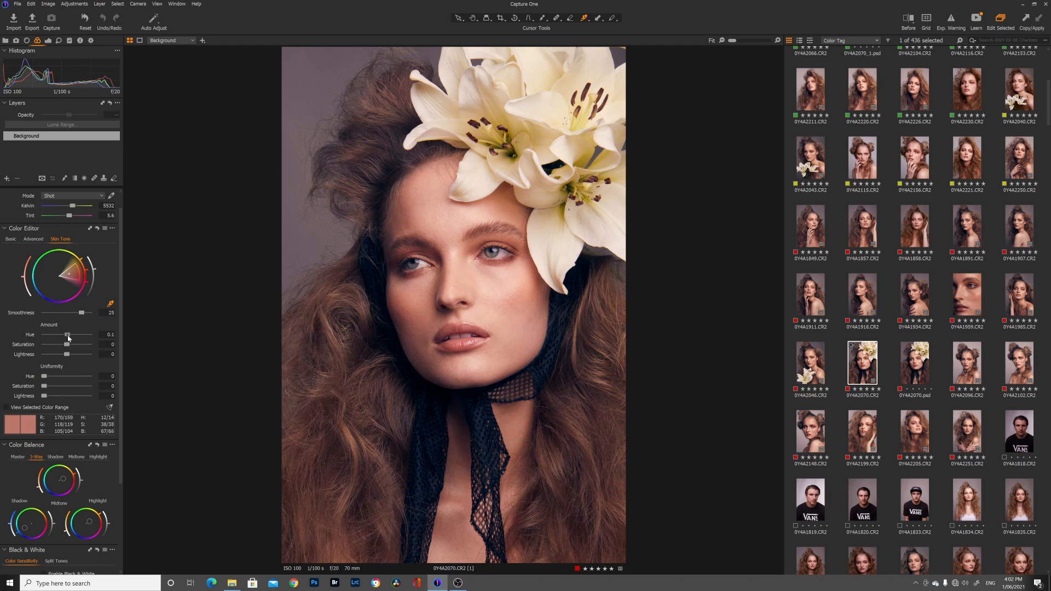
drag(67, 335, 76, 335)
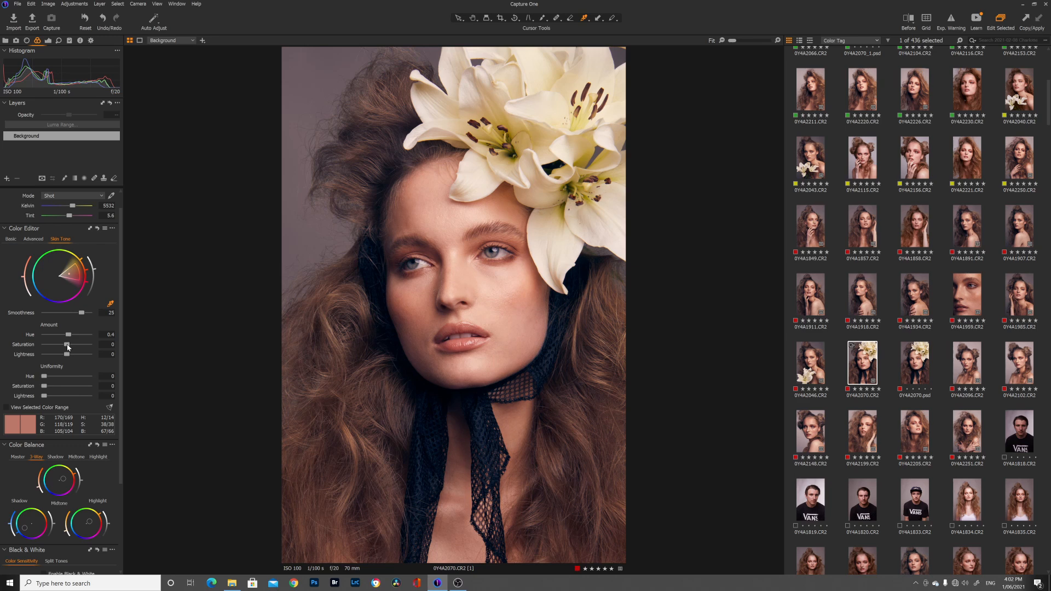
- Reduce skin tone Saturation to -3.3 and Lightness to about -2.1
drag(67, 345, 66, 345)
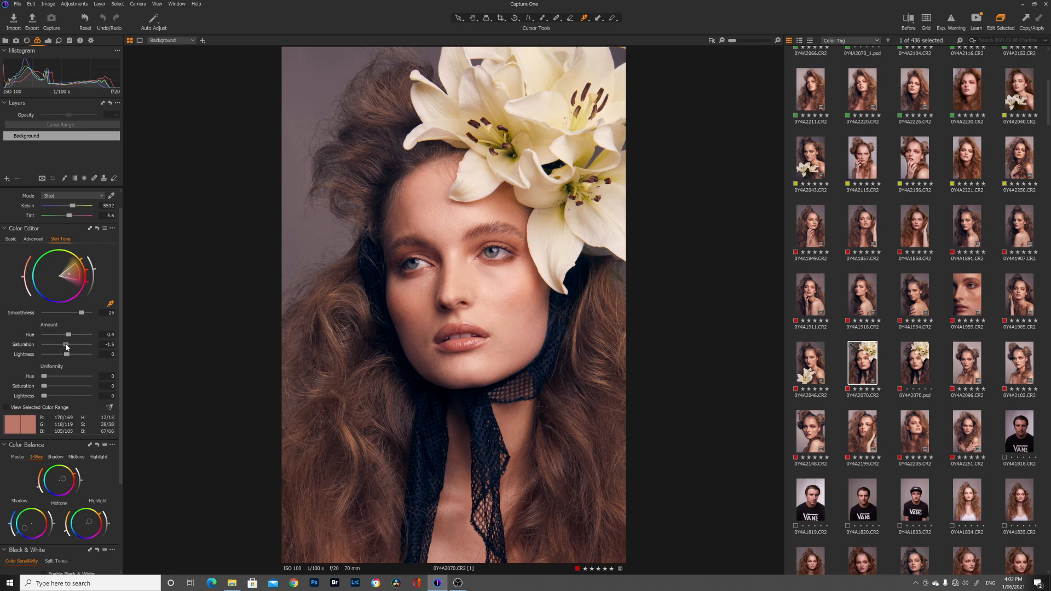
drag(65, 345, 60, 345)
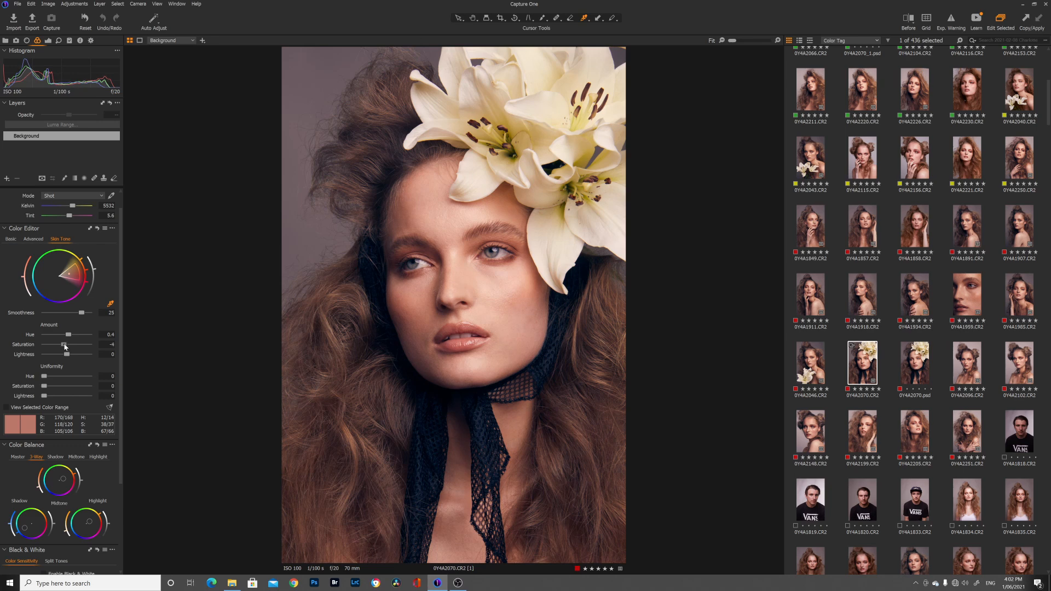
drag(44, 345, 47, 345)
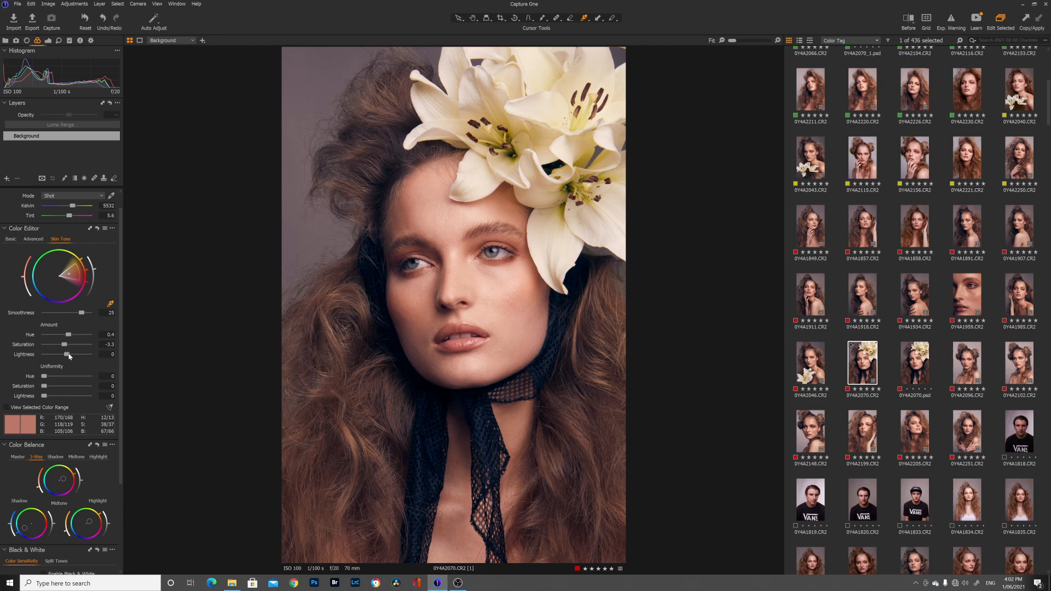
mouse_move(103, 351)
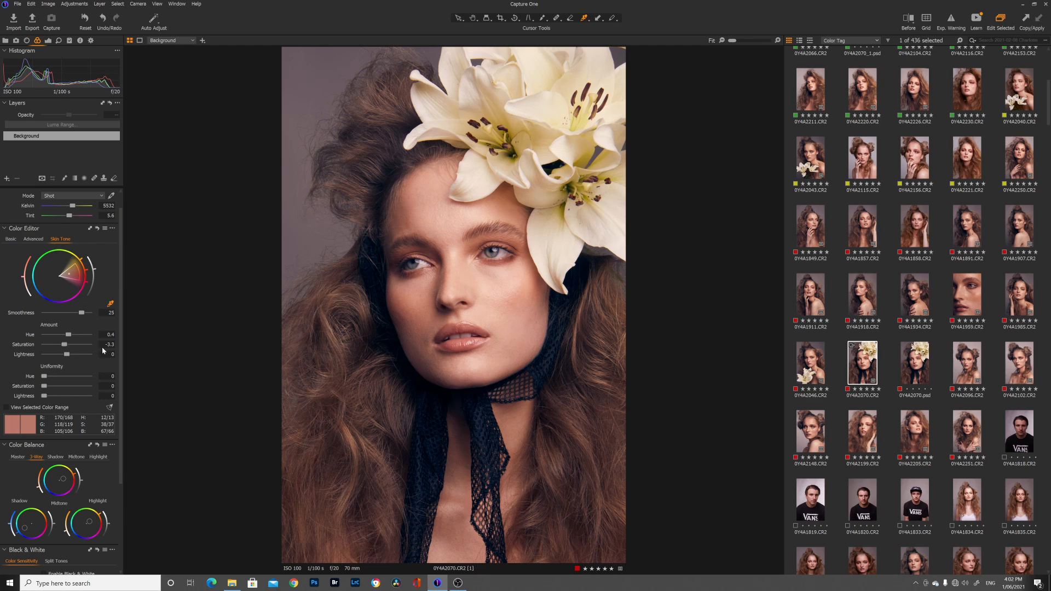
mouse_move(449, 240)
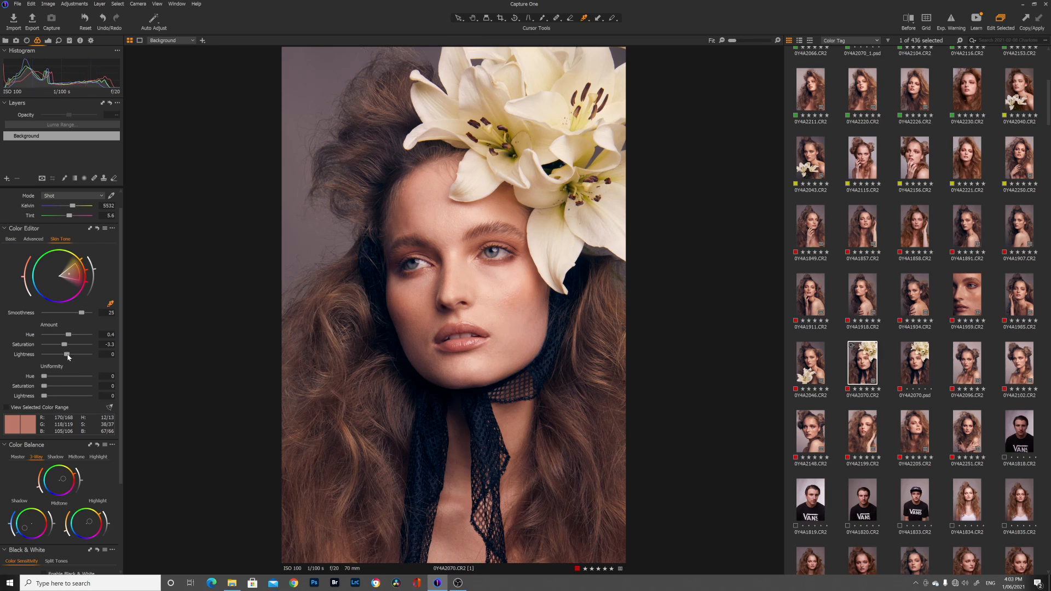
drag(69, 353, 67, 353)
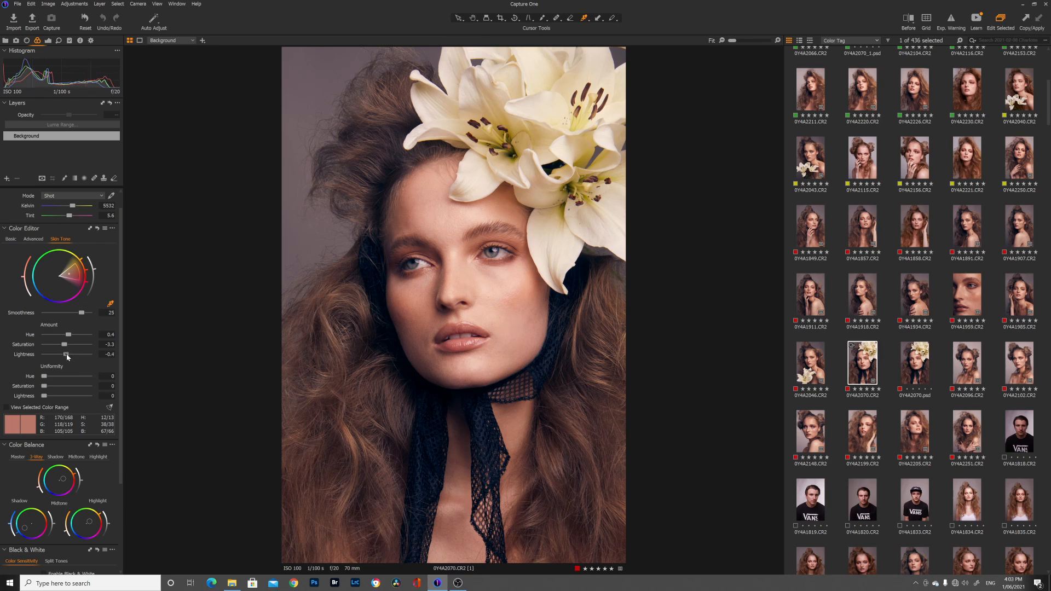
drag(67, 353, 64, 353)
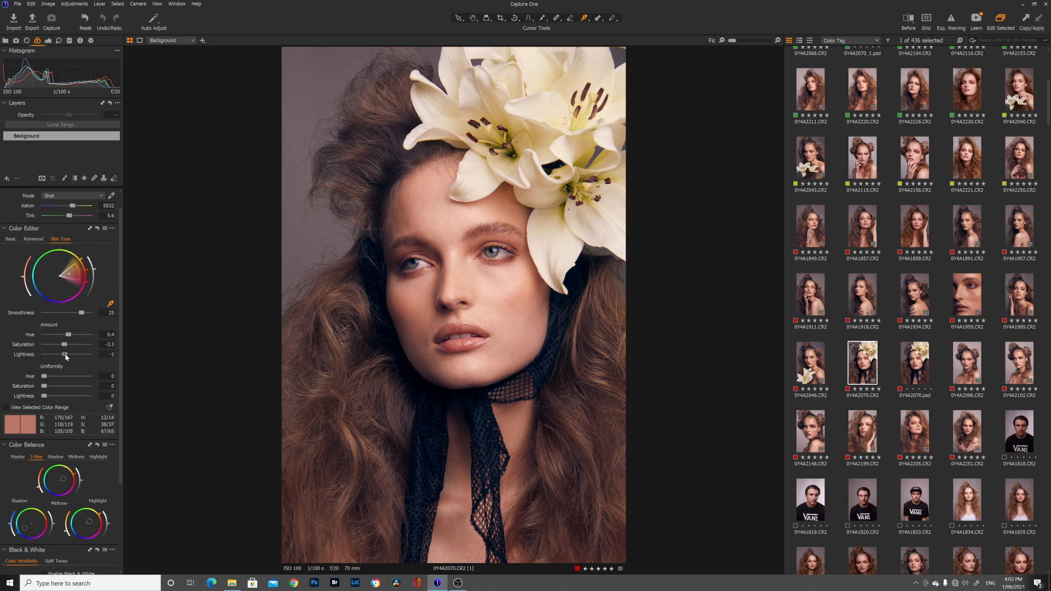
drag(66, 353, 61, 354)
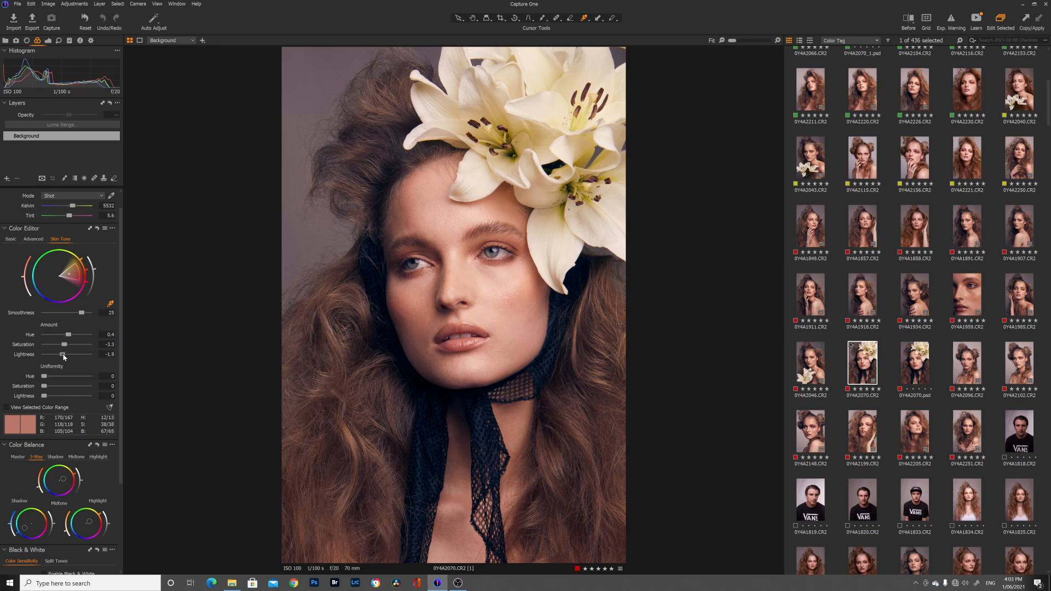
drag(61, 354, 60, 354)
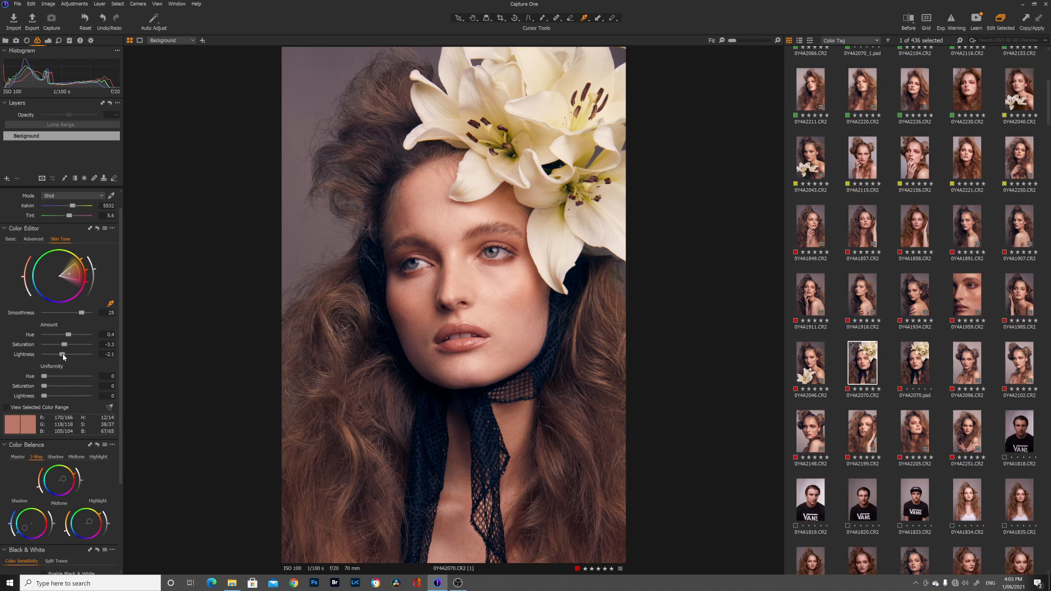
mouse_move(679, 321)
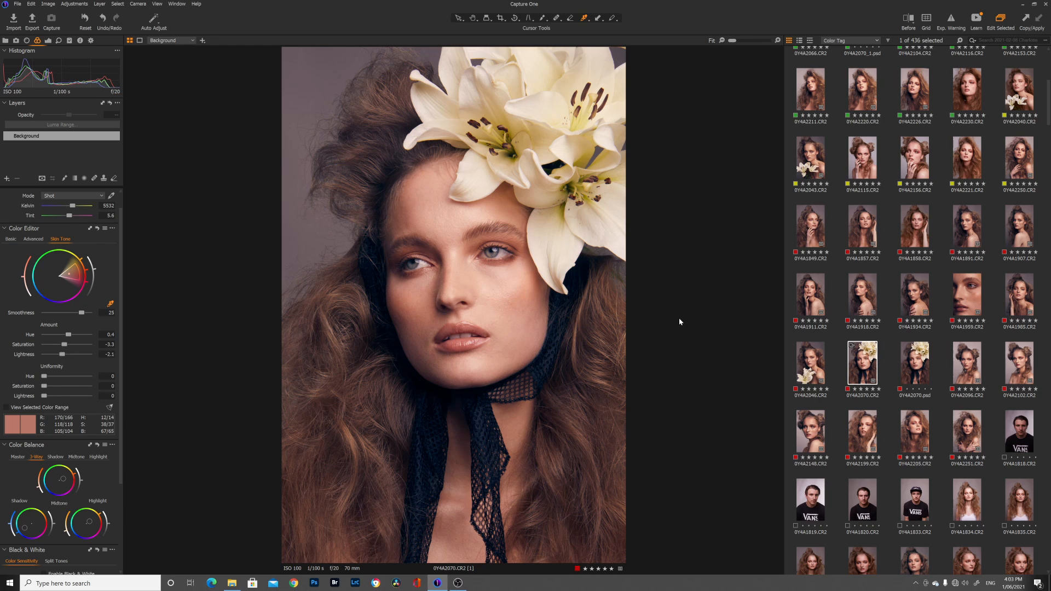
mouse_move(673, 227)
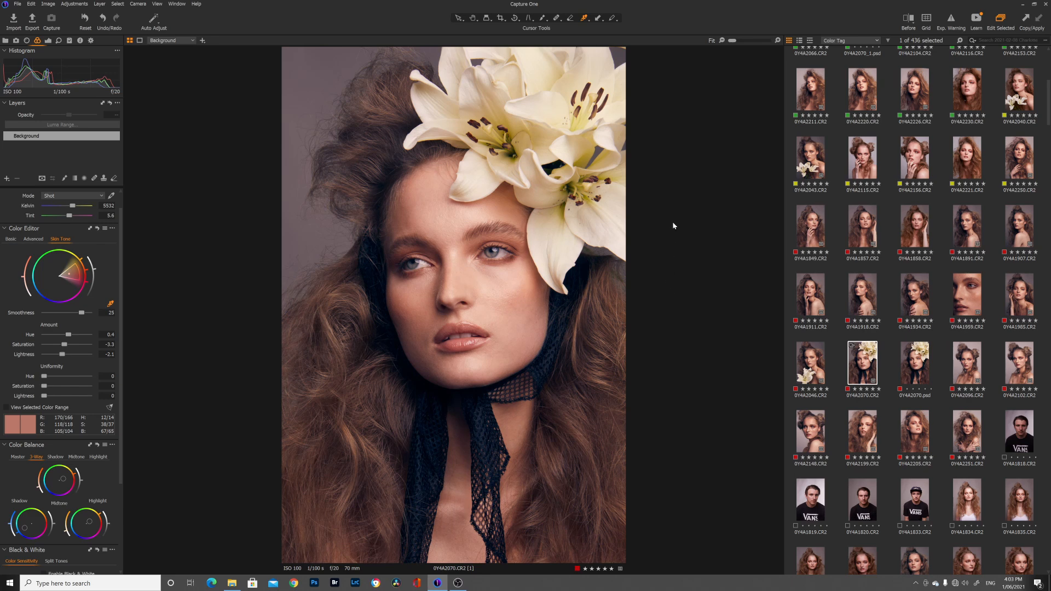
mouse_move(672, 243)
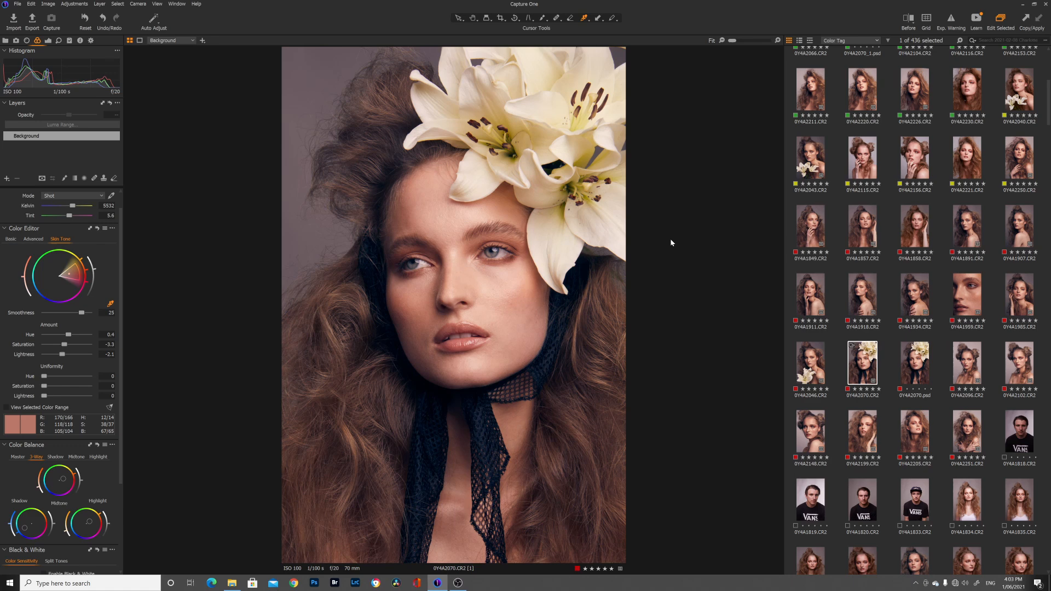
- Enable the Before/After split comparison of the skin-toned portrait
click(909, 20)
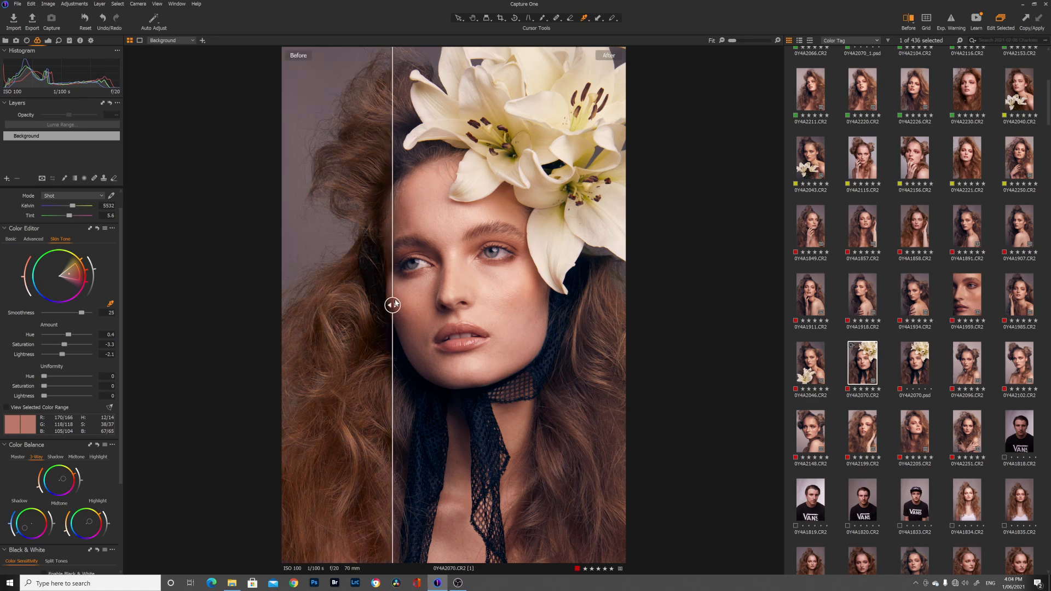
- Sweep the before/after divider across the face and hair to compare original and graded
drag(392, 304, 454, 306)
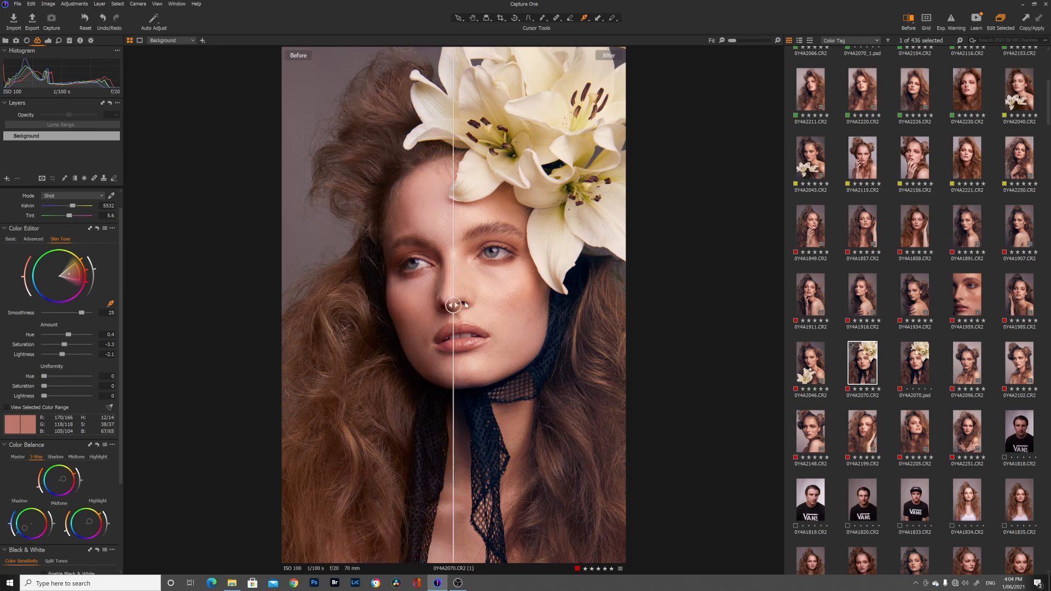
drag(454, 306, 461, 307)
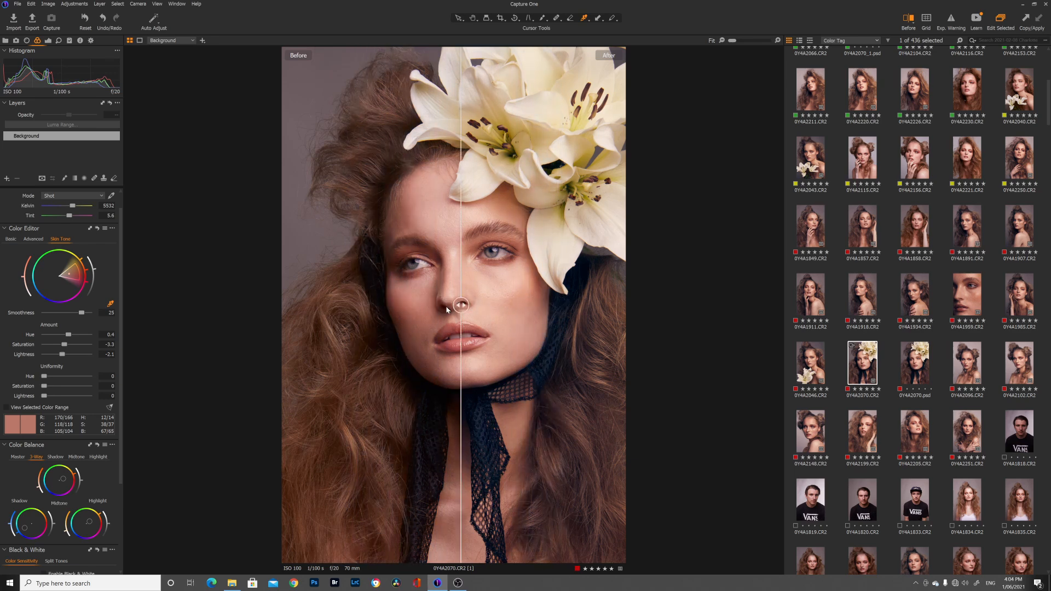
drag(461, 305, 386, 306)
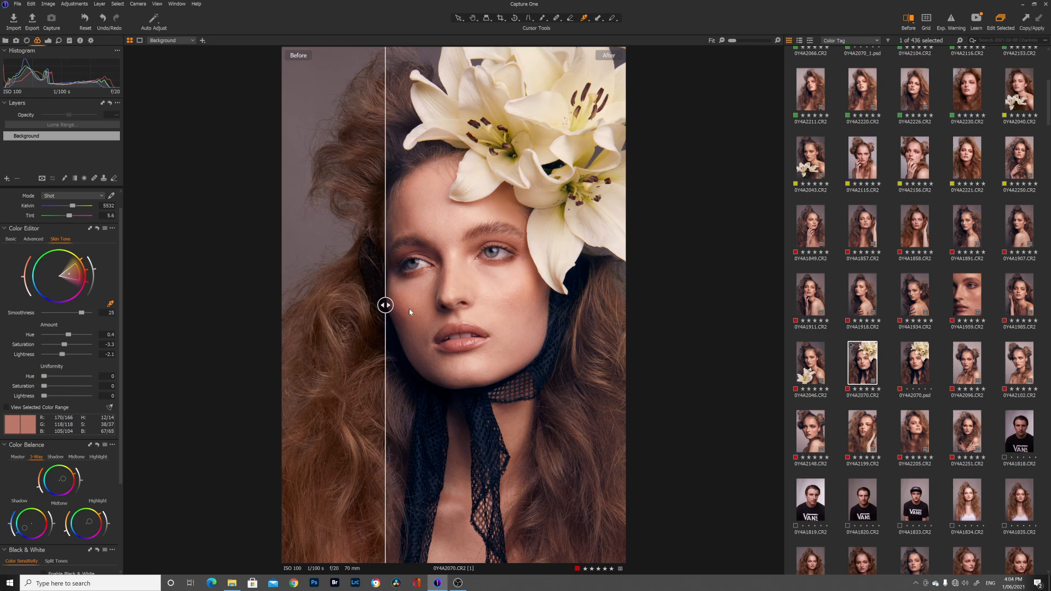
drag(386, 305, 622, 304)
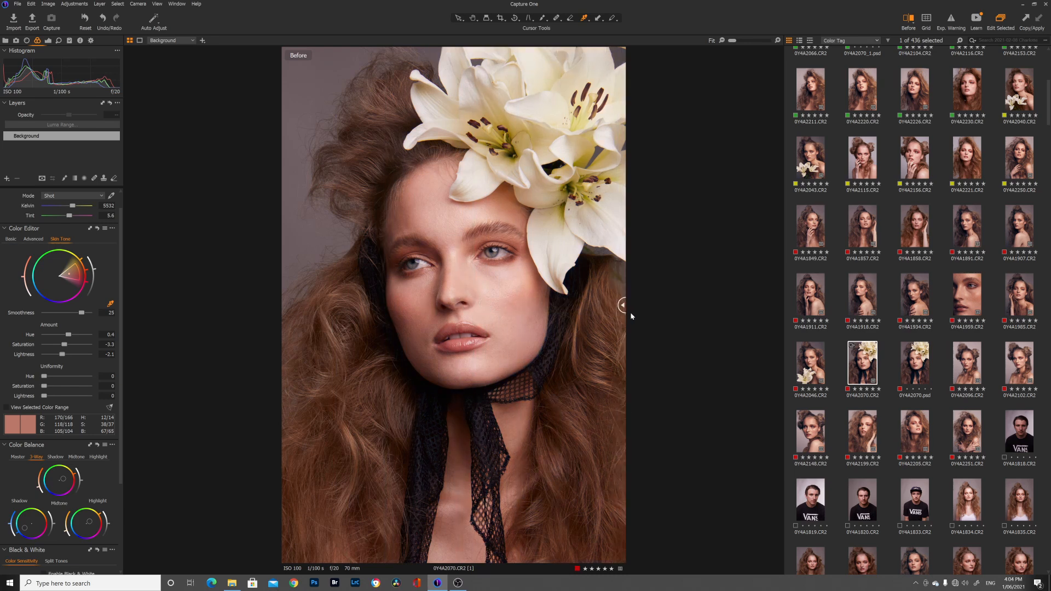
drag(620, 306, 339, 305)
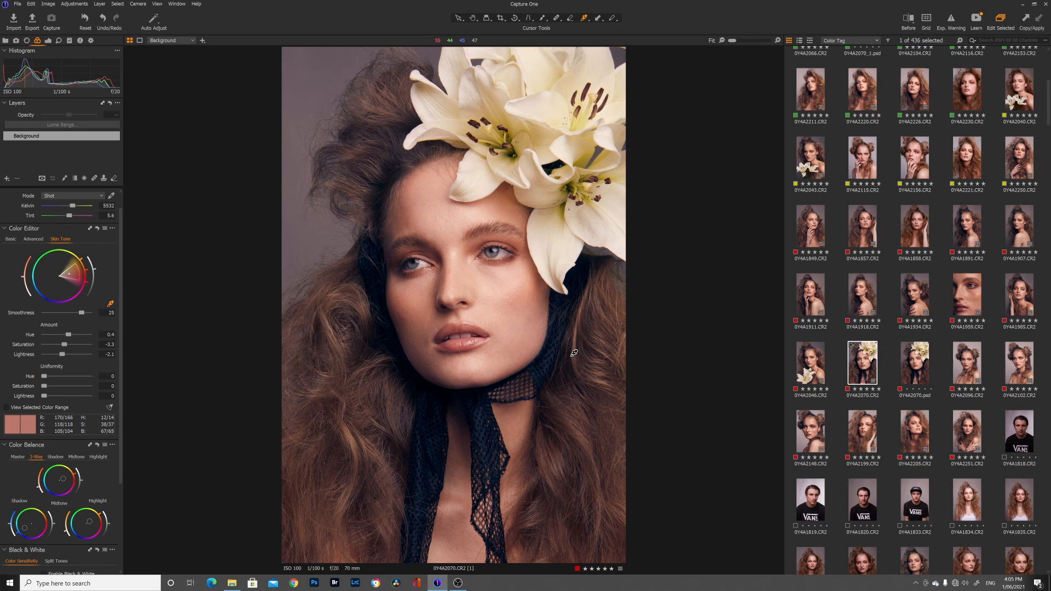
mouse_move(662, 338)
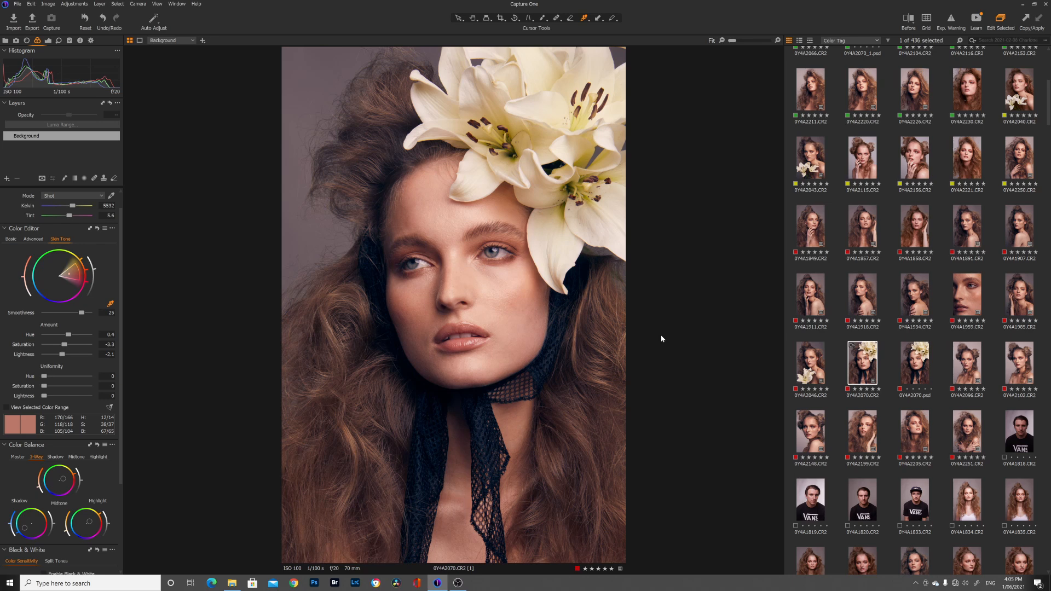
mouse_move(646, 363)
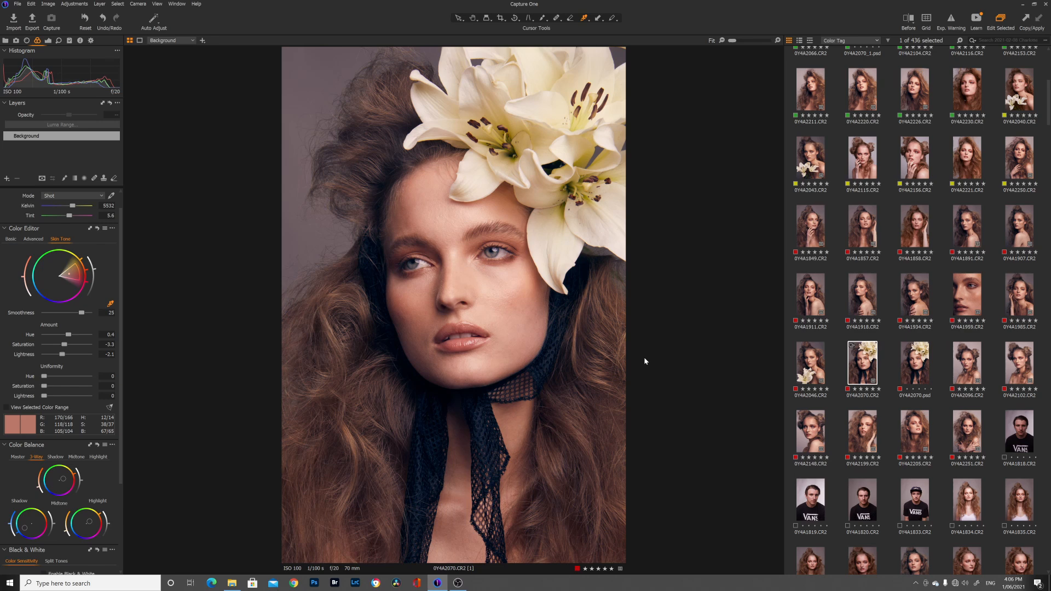
mouse_move(656, 334)
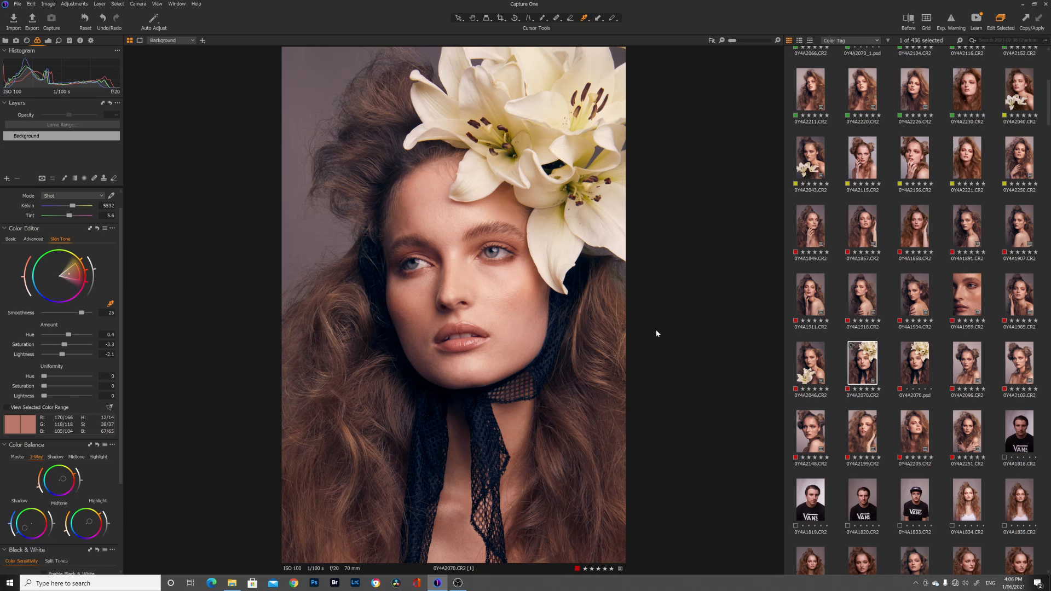
mouse_move(660, 371)
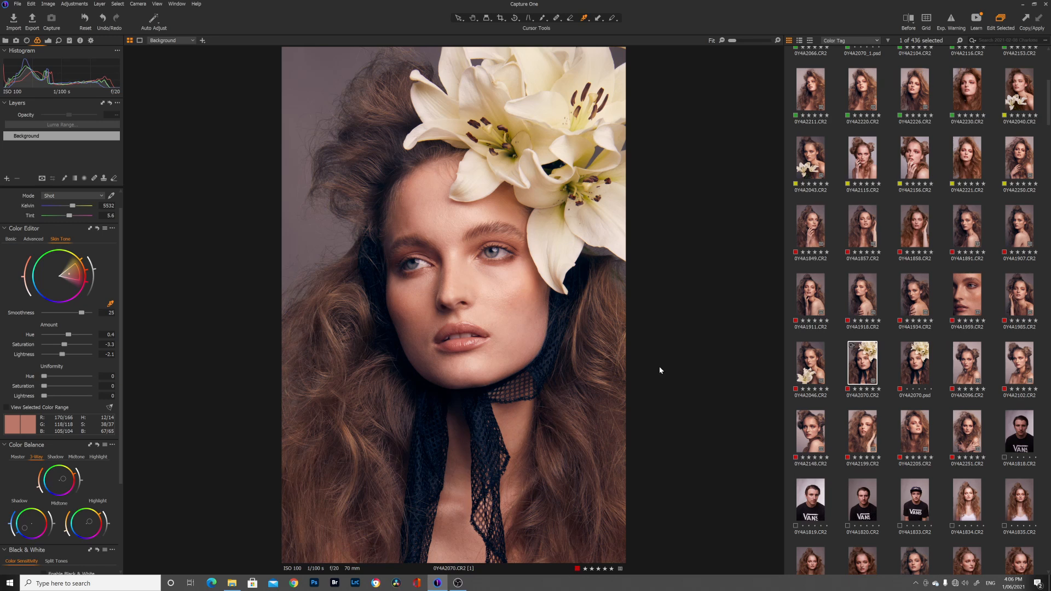